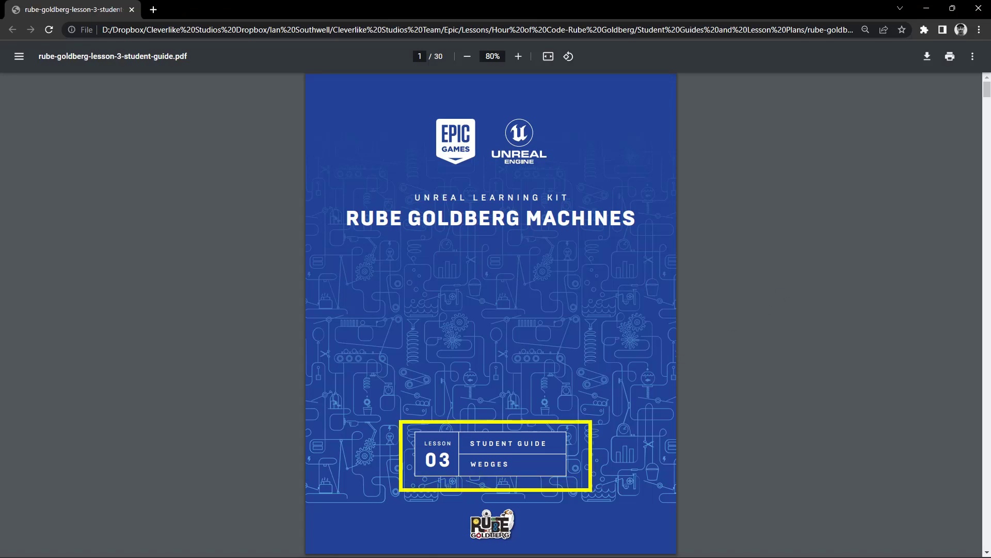
- Scroll the student guide PDF to page 14, Engine Activity: Watermelon Chaos
scroll("down", 3)
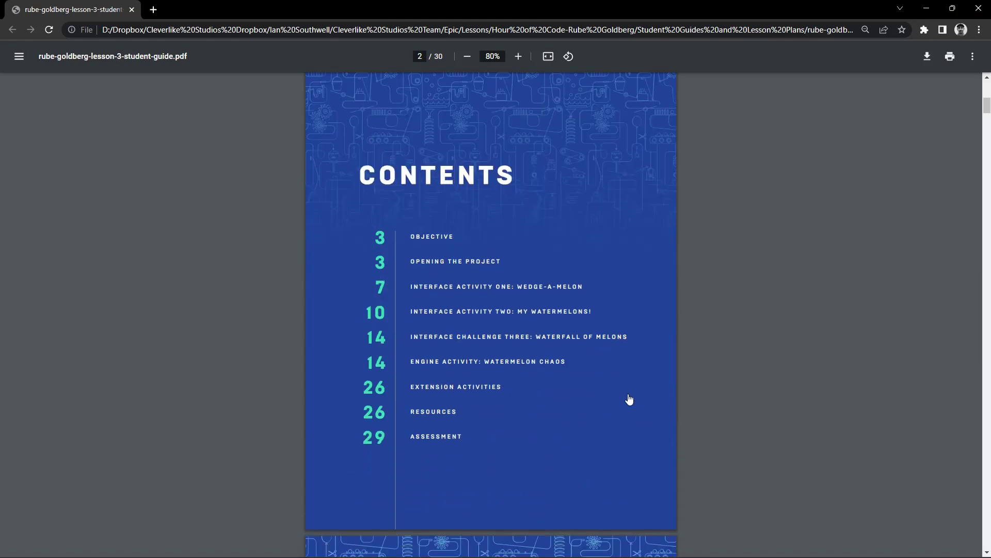
mouse_move(518, 368)
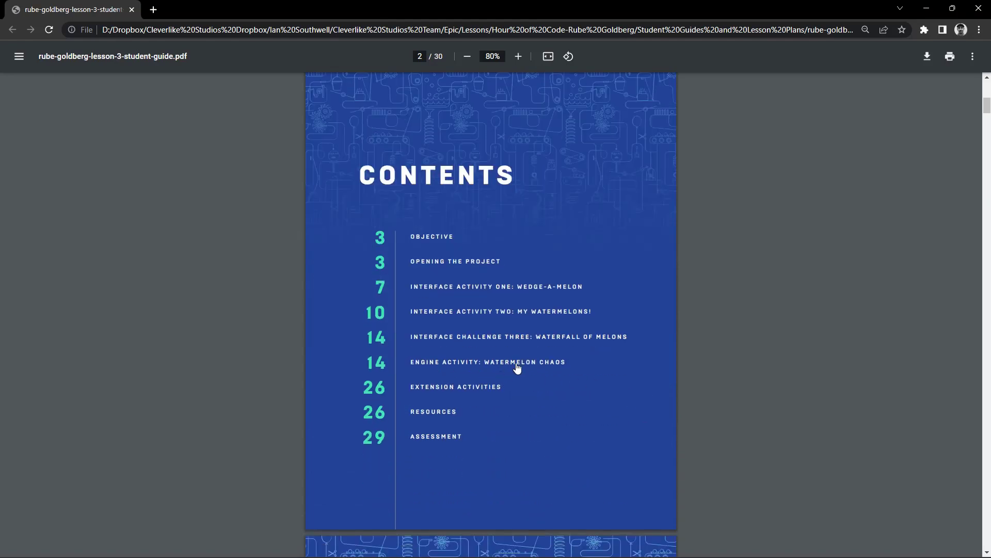
mouse_move(457, 348)
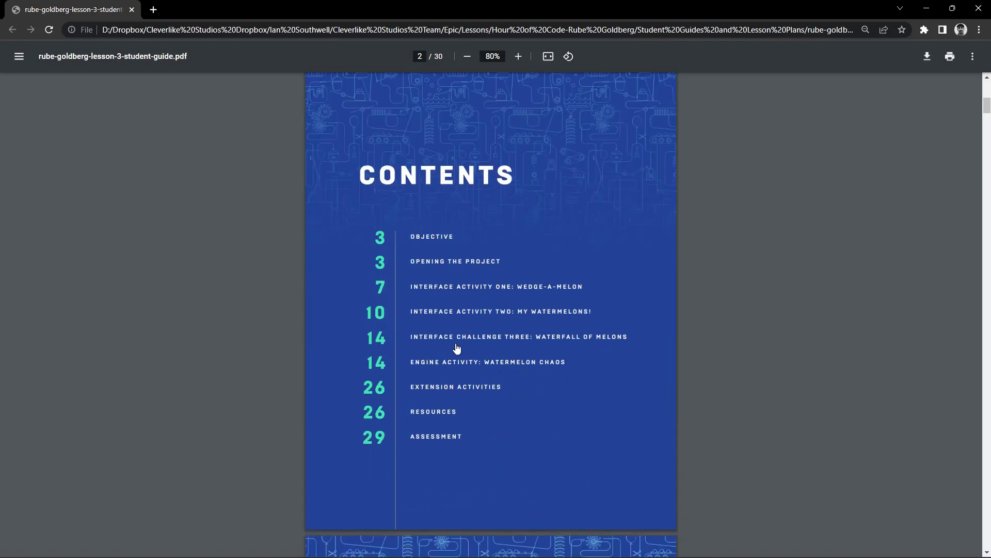
mouse_move(541, 341)
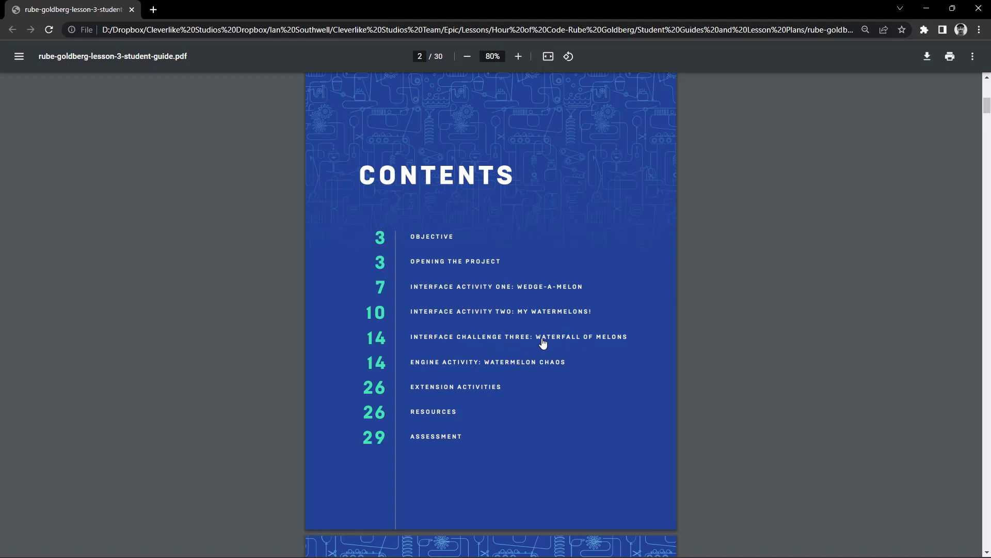
mouse_move(572, 341)
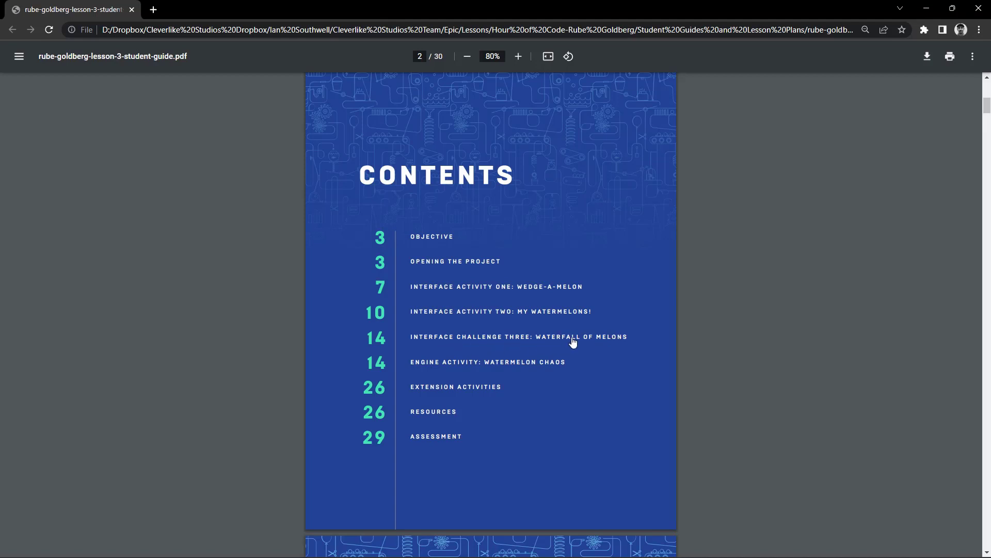
mouse_move(534, 372)
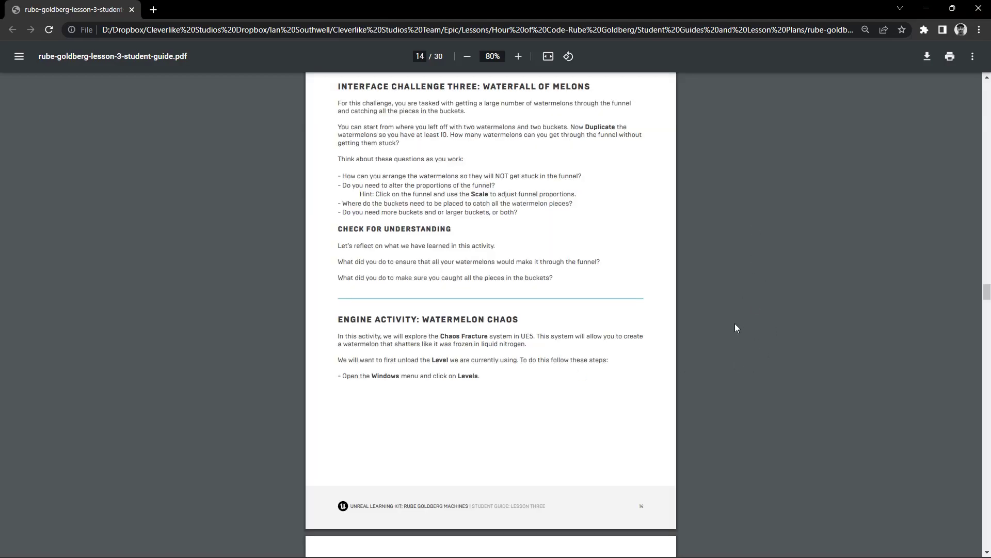
scroll("down", 3)
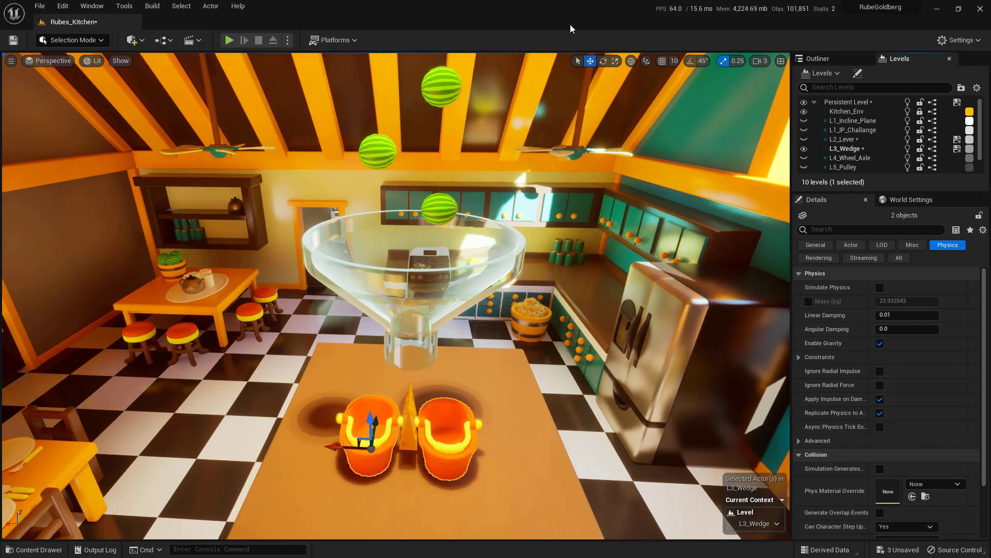
mouse_move(847, 148)
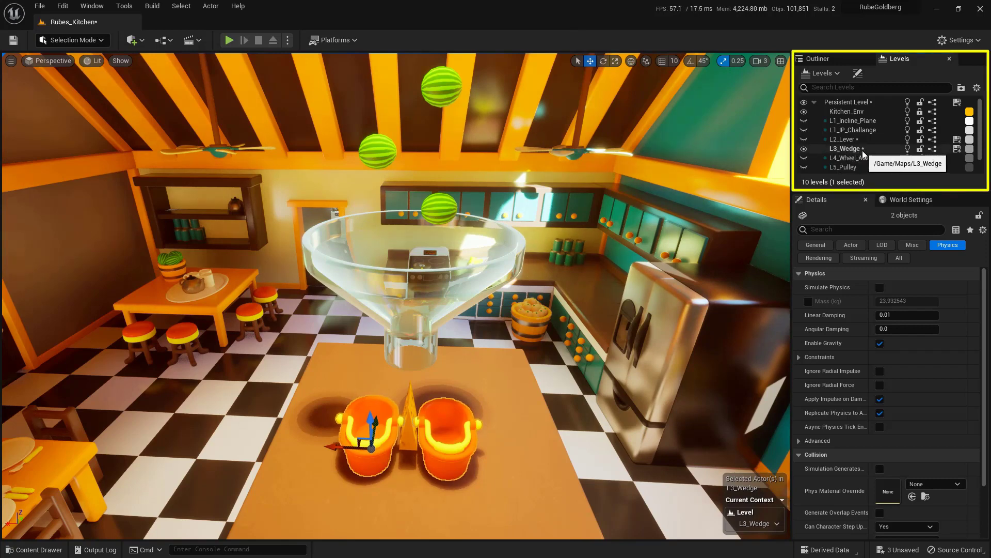
- Hide the L3_Wedge level and make Persistent Level the current level
left_click(845, 148)
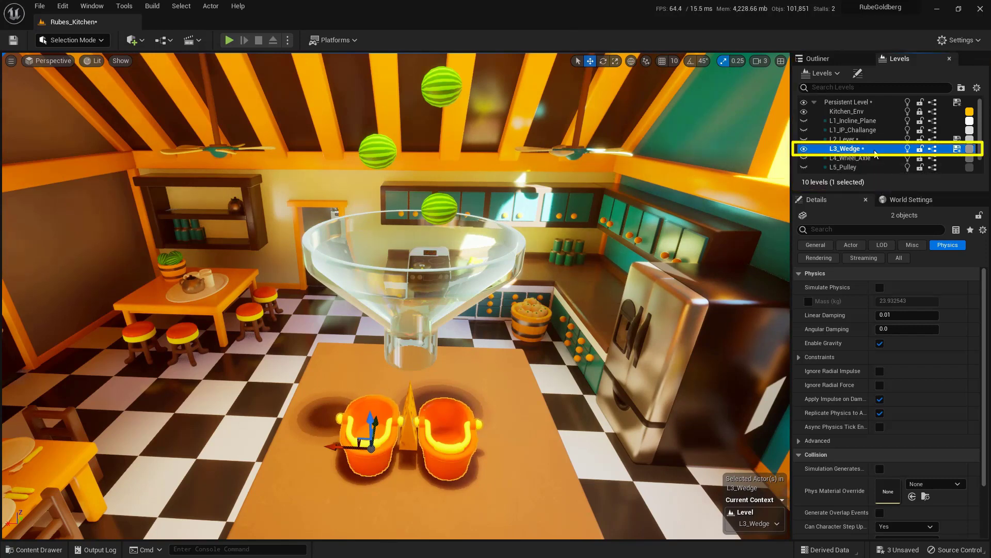
right_click(845, 148)
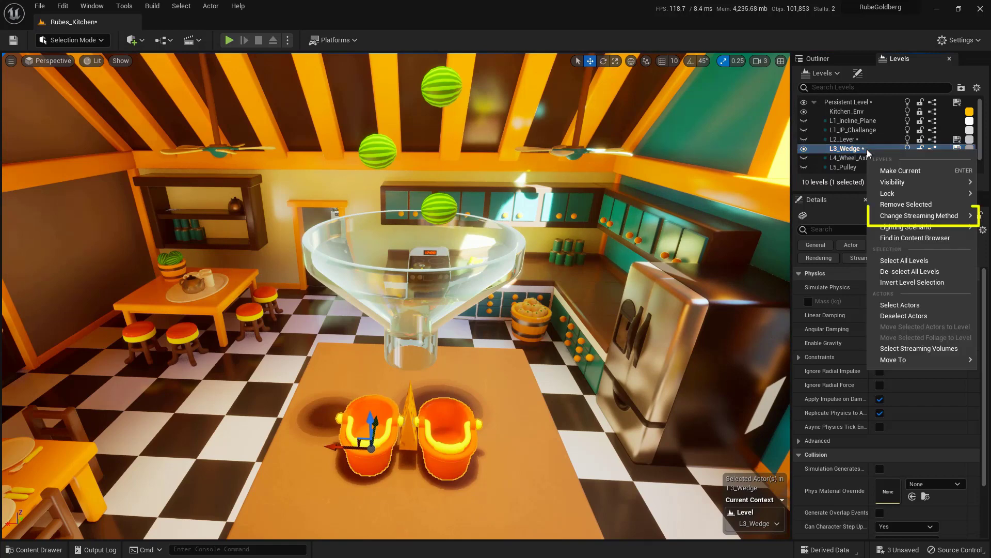
mouse_move(919, 215)
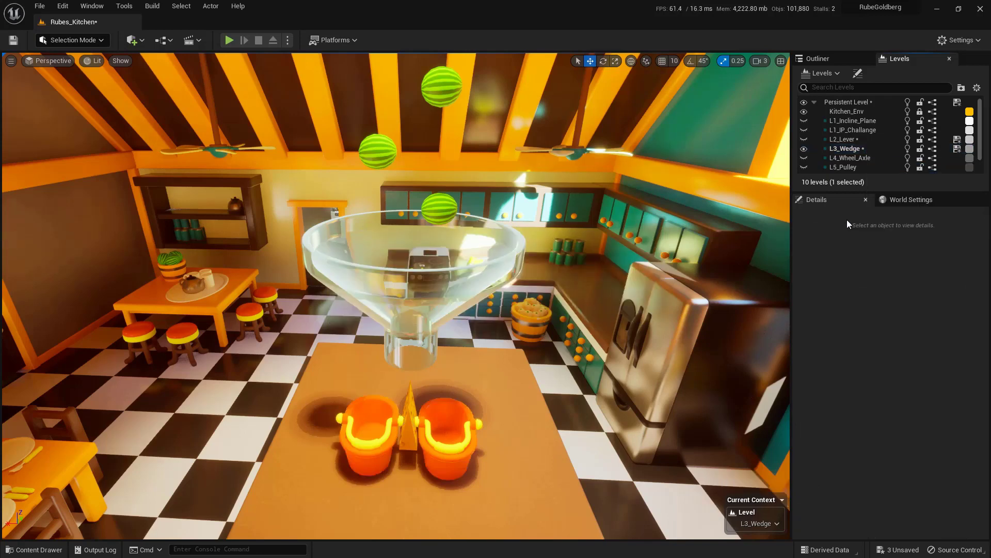
mouse_move(804, 149)
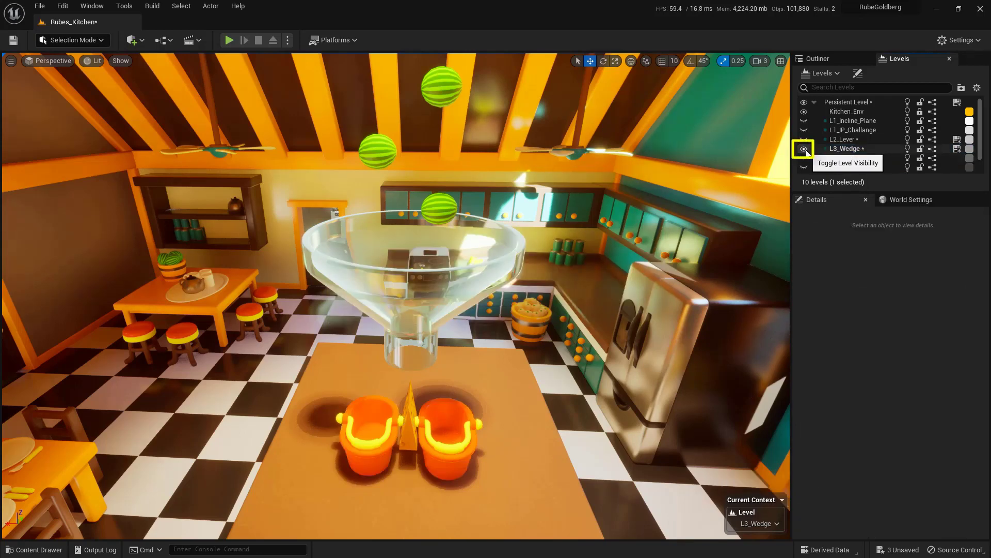
left_click(804, 149)
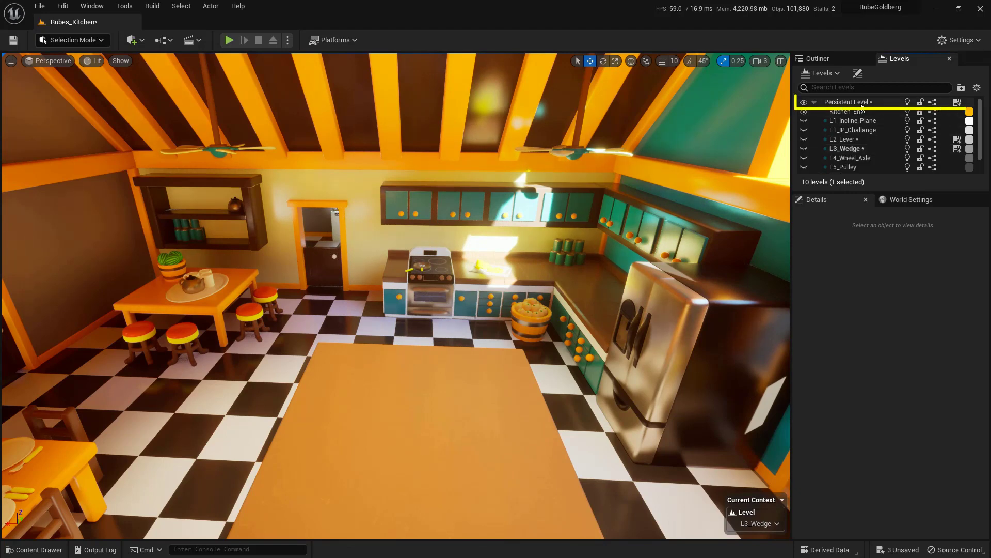
mouse_move(847, 102)
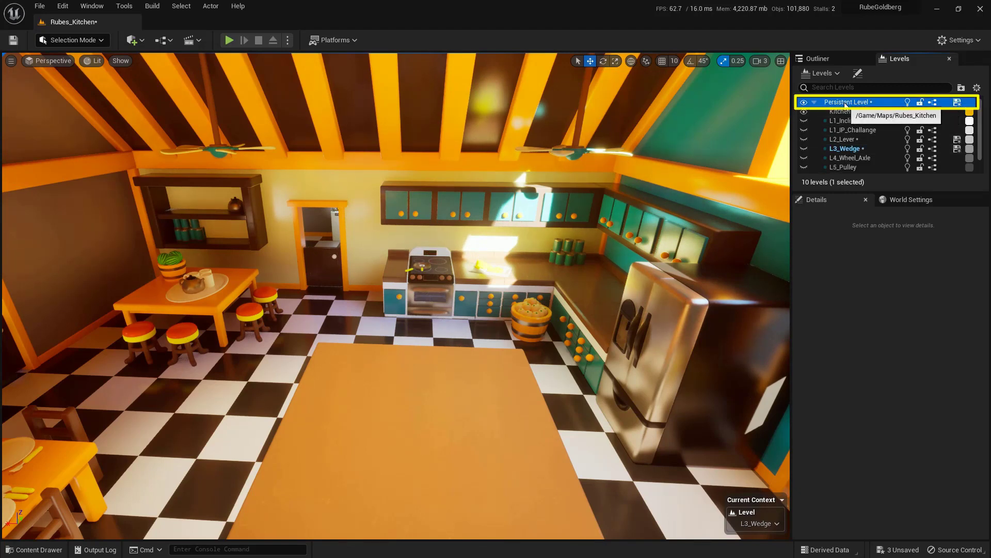
right_click(846, 102)
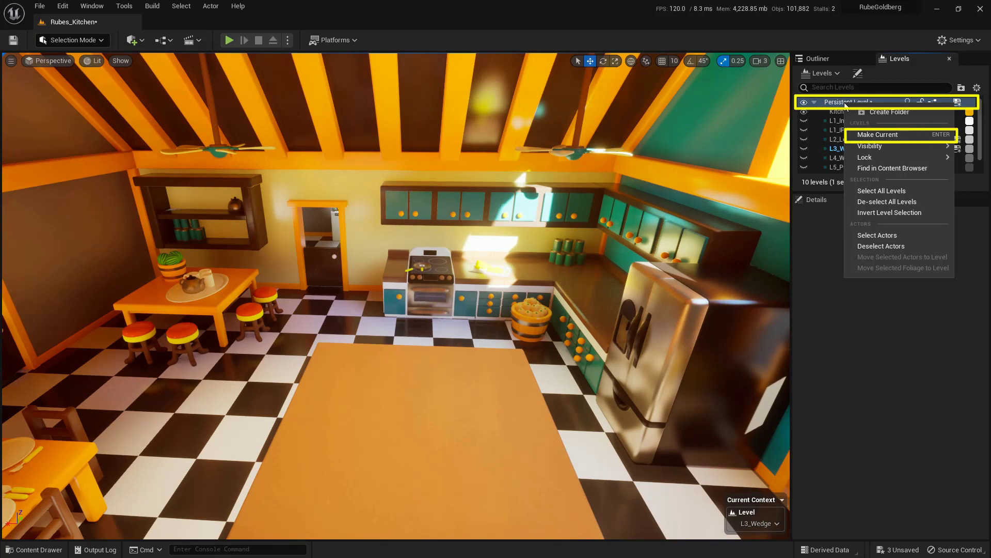
mouse_move(878, 135)
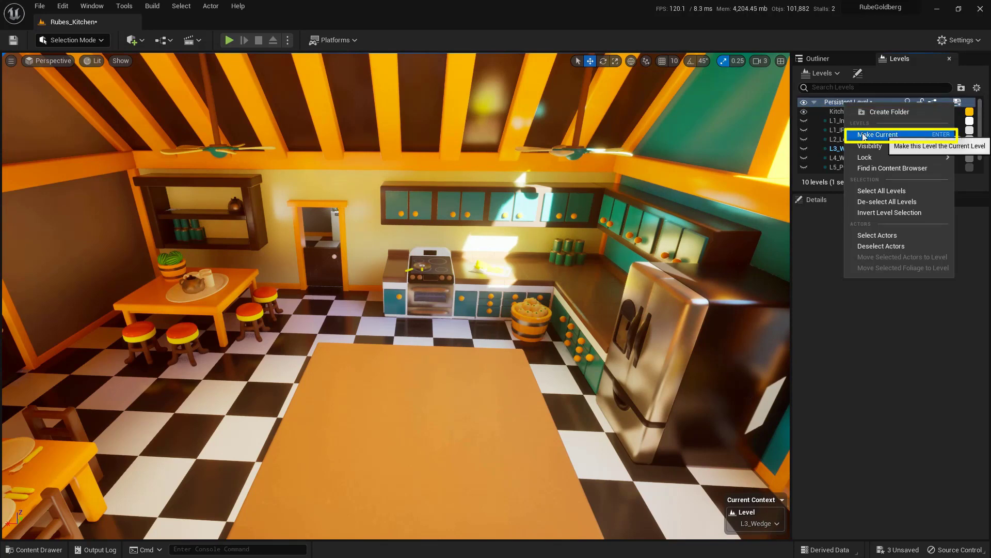
left_click(876, 134)
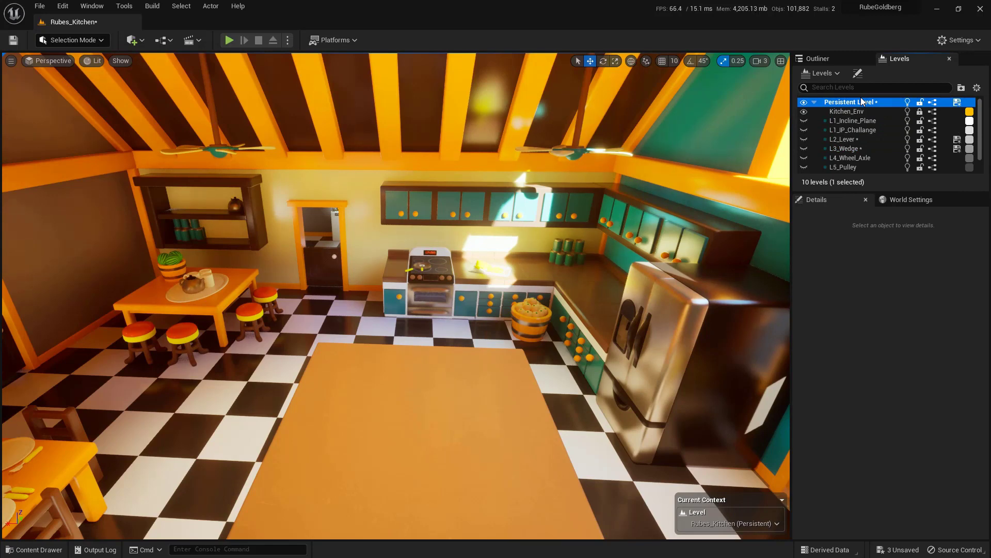
mouse_move(851, 102)
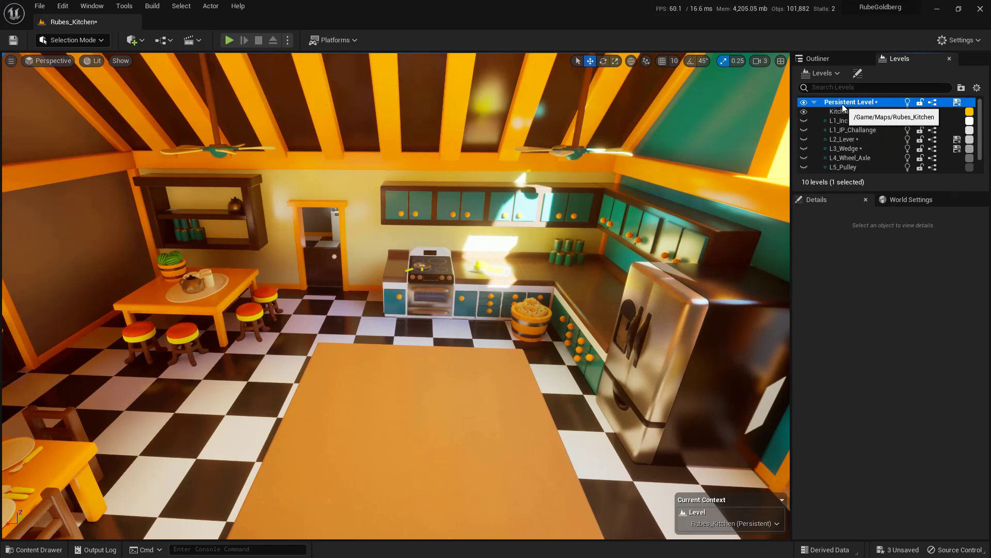
mouse_move(805, 167)
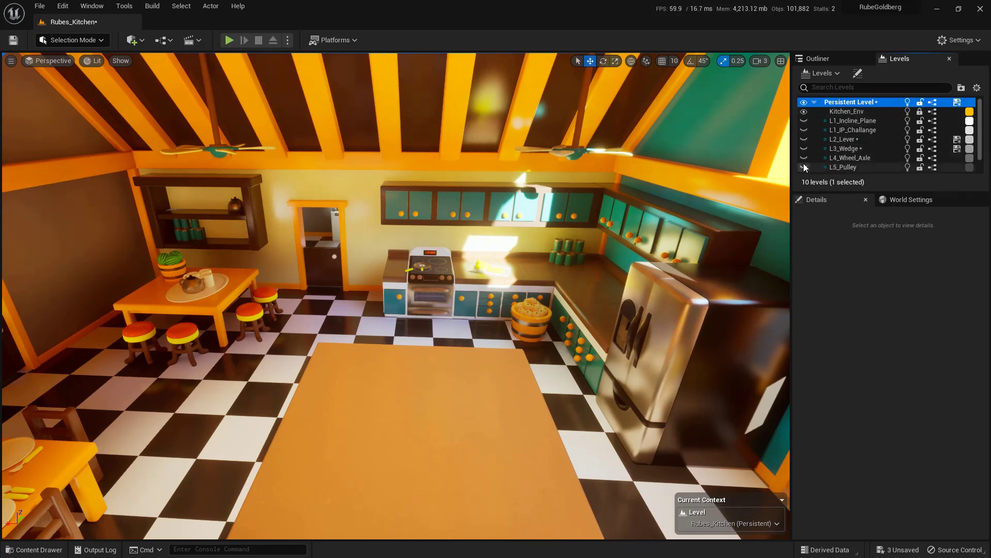
- Show the Outliner and search the Content Drawer for S_watermelon
left_click(817, 58)
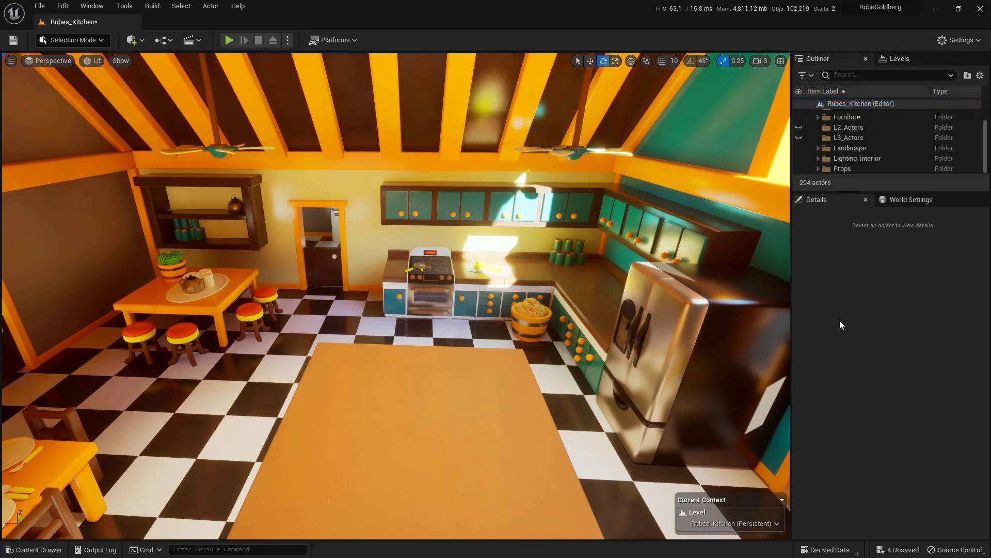
left_click(34, 548)
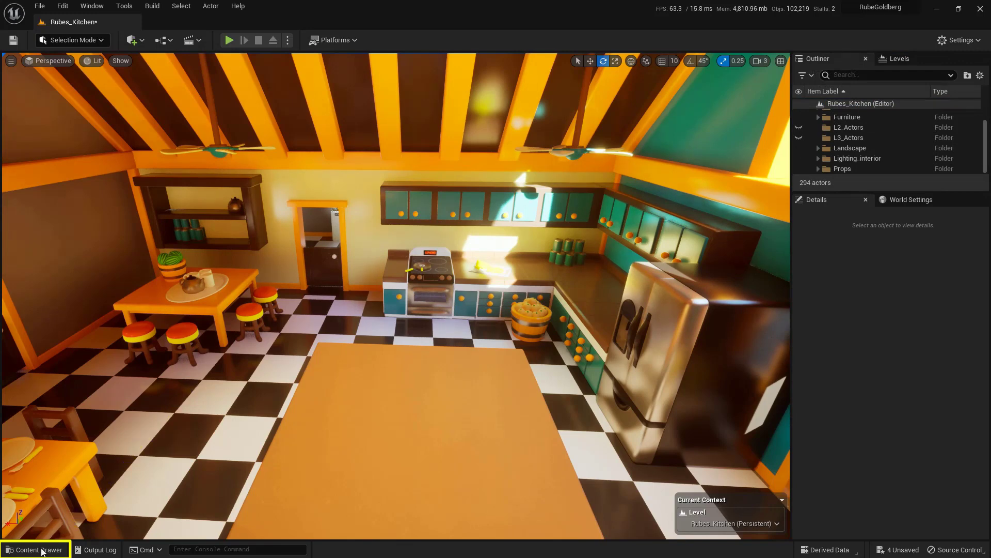
left_click(34, 549)
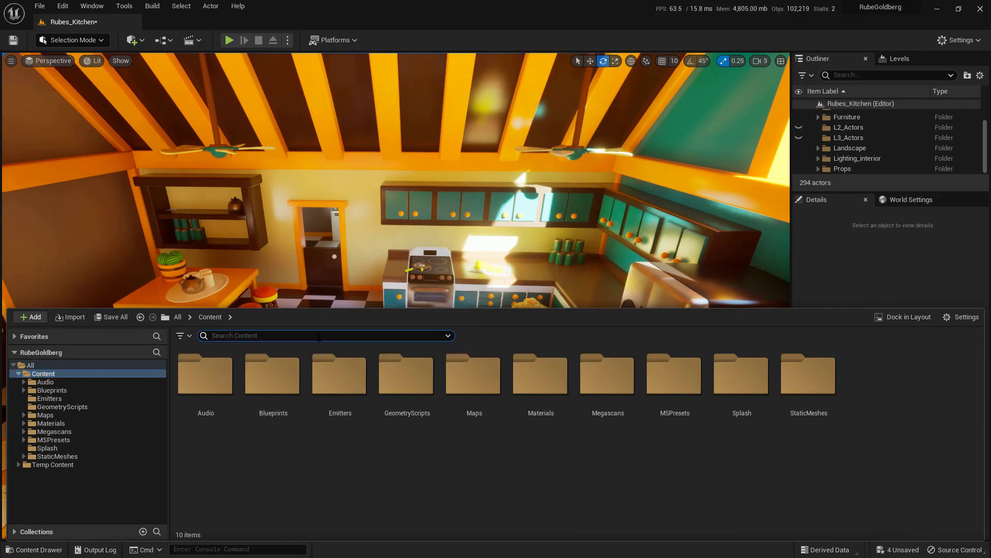
type("S_watermelon")
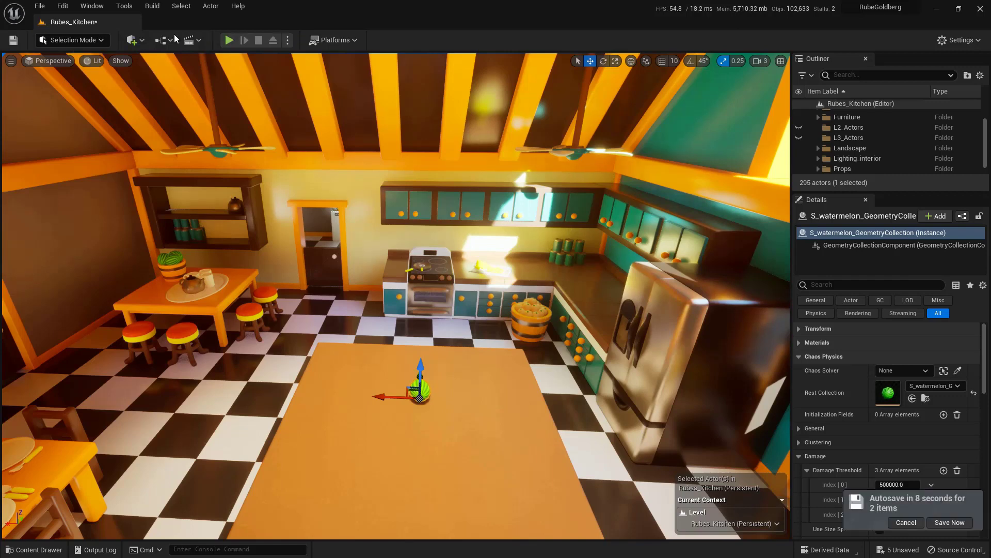
- Switch the level editor to Fracture mode from the modes dropdown
left_click(70, 40)
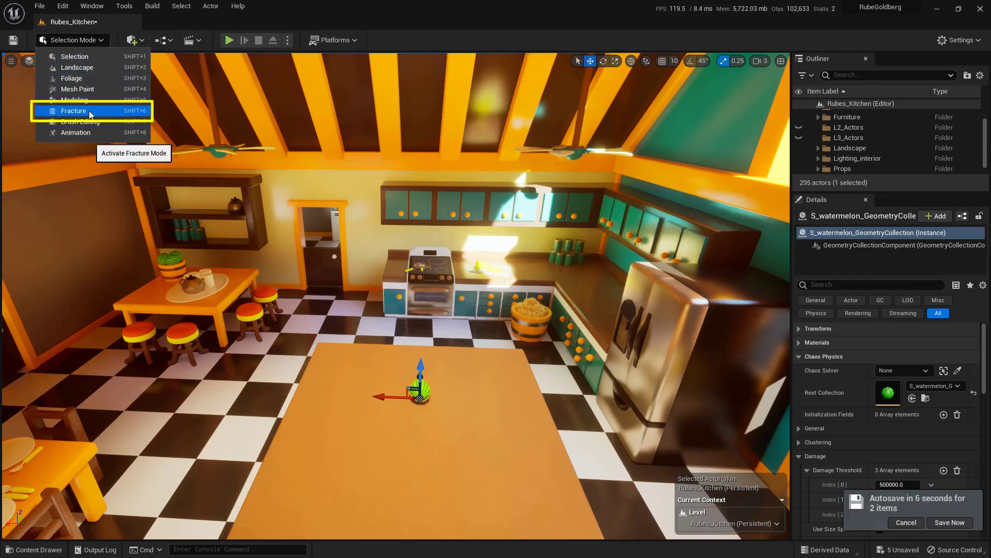
left_click(74, 111)
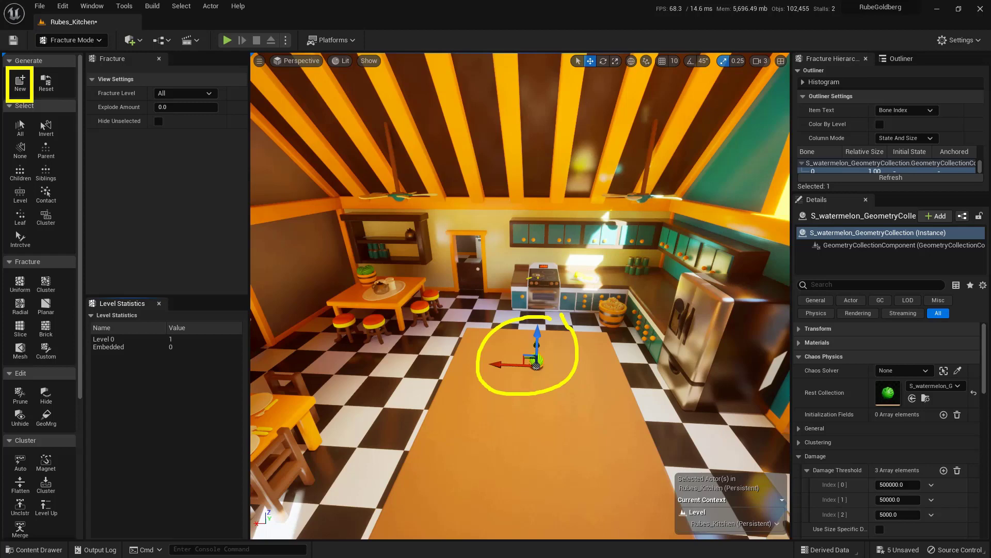
mouse_move(21, 79)
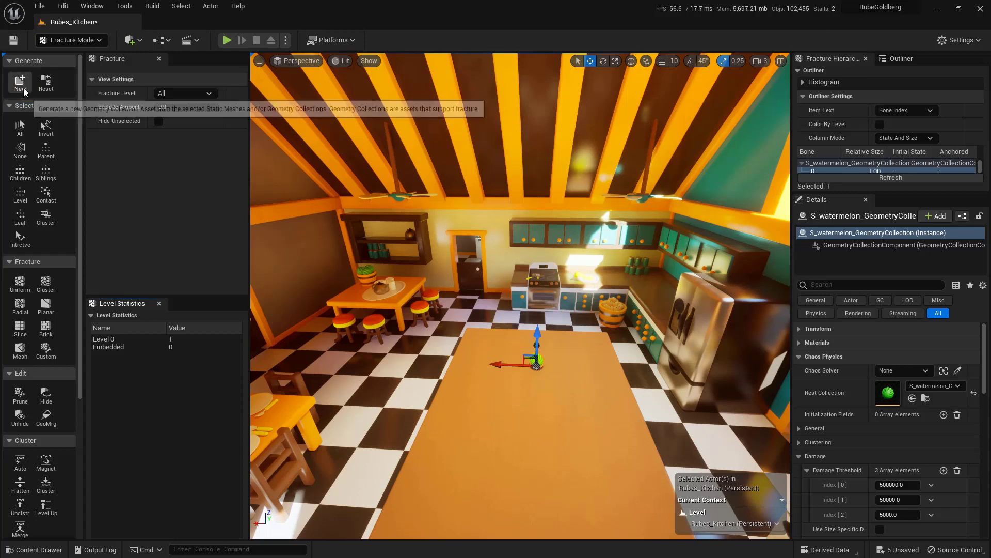
- Generate a new Geometry Collection saved in Content/StaticMeshes/Food/Watermelon
left_click(20, 81)
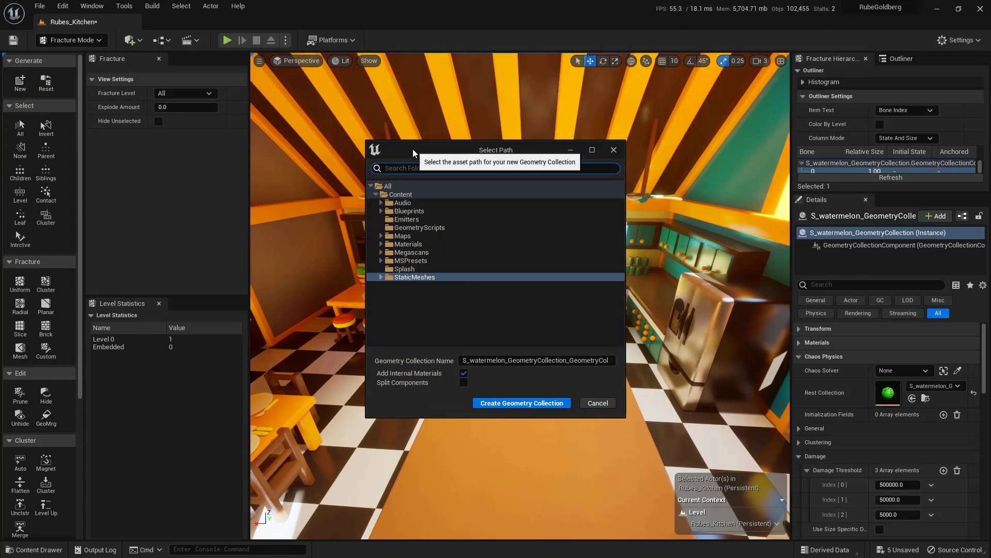
mouse_move(418, 158)
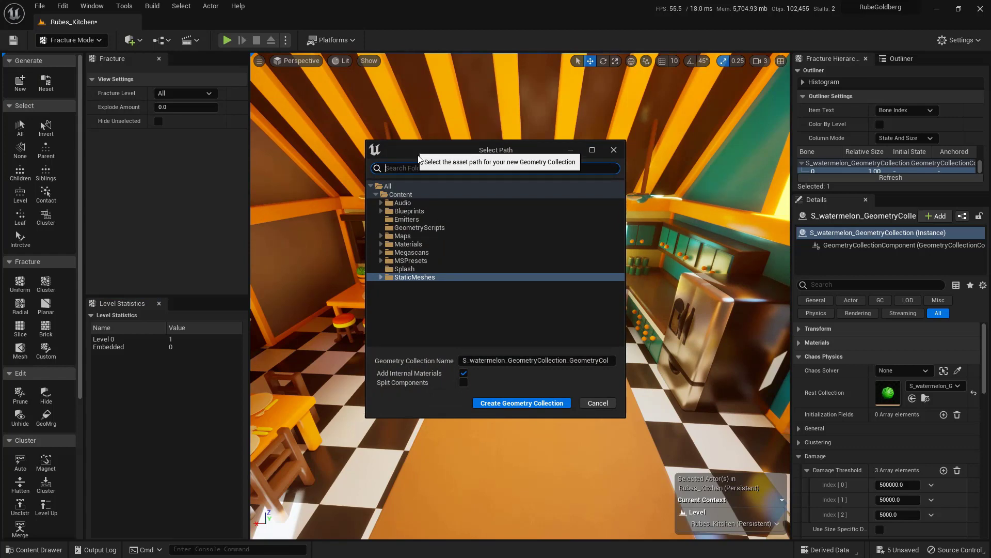
left_click(400, 195)
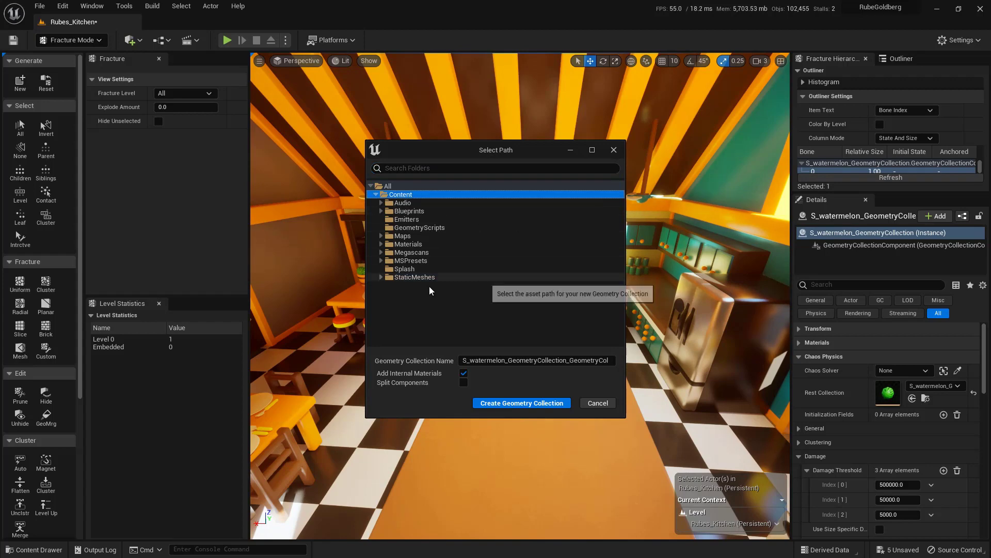
left_click(413, 277)
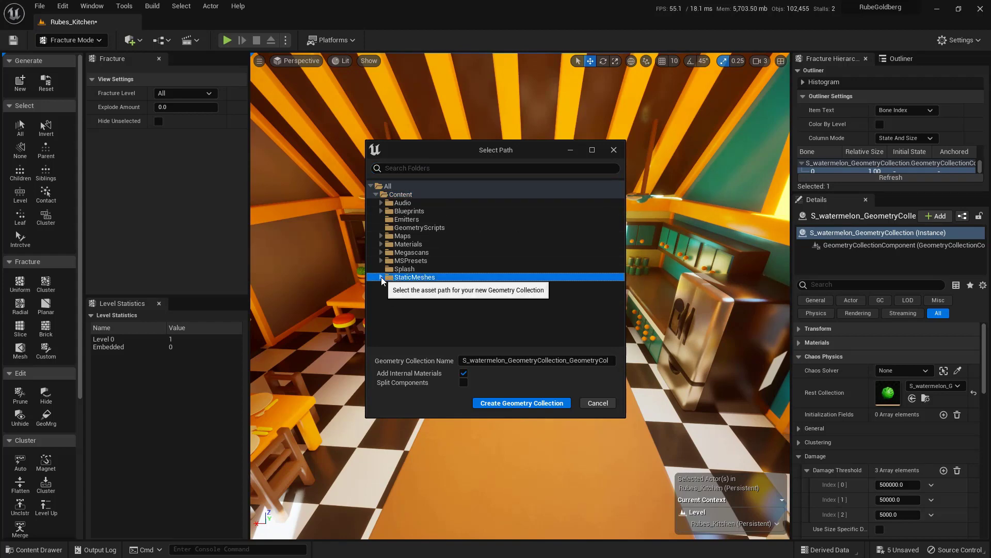
left_click(381, 276)
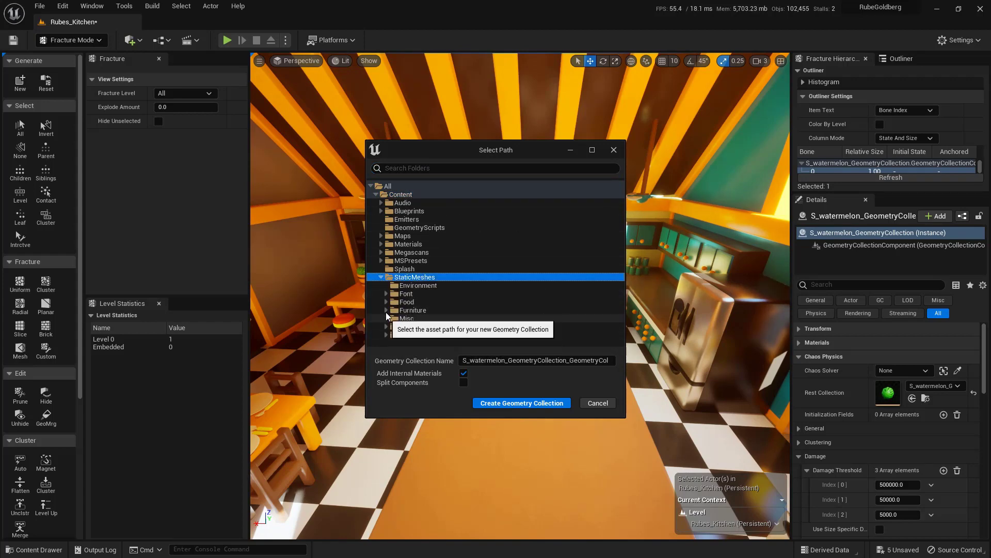
left_click(386, 302)
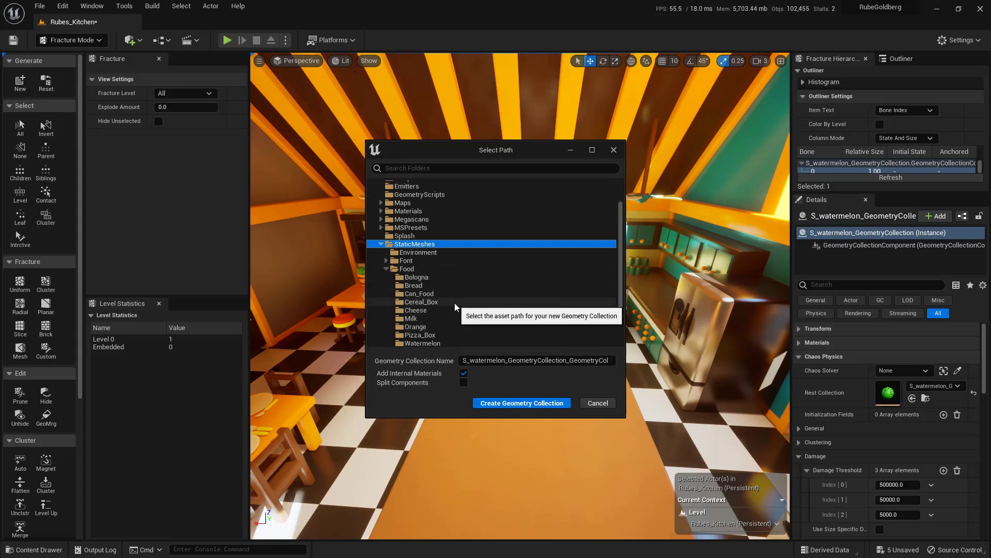
left_click(425, 310)
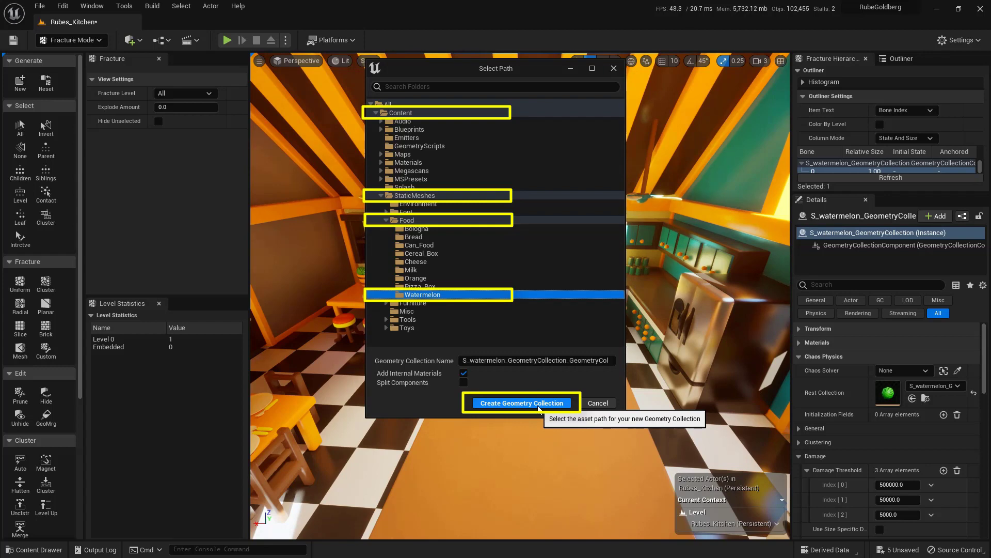
left_click(521, 403)
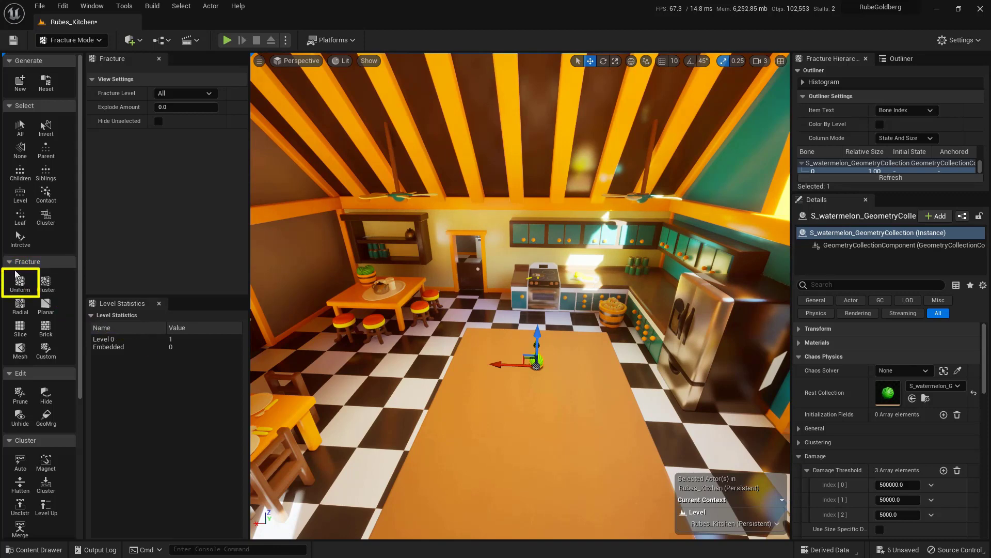
mouse_move(20, 281)
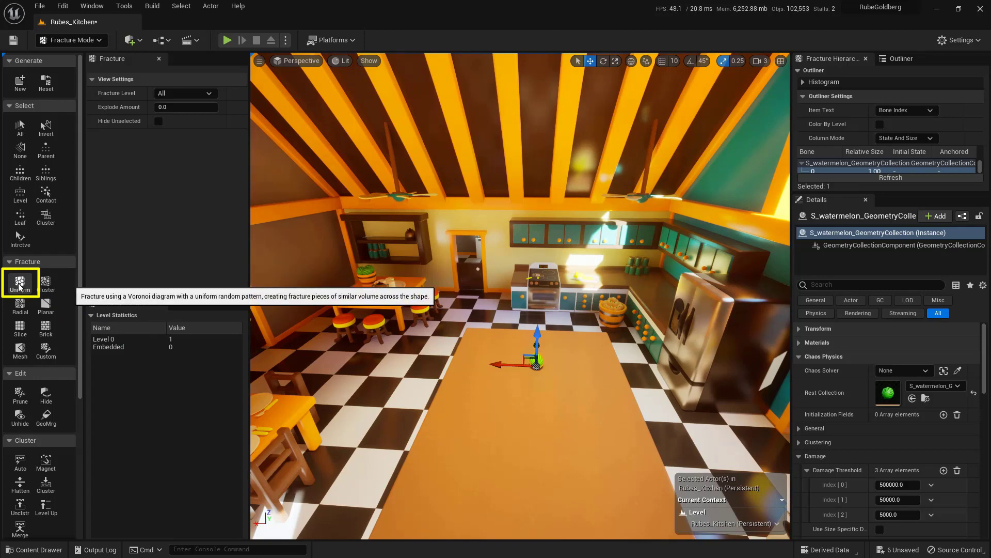
- Apply a Uniform Voronoi fracture with default settings, producing 14 pieces
left_click(19, 282)
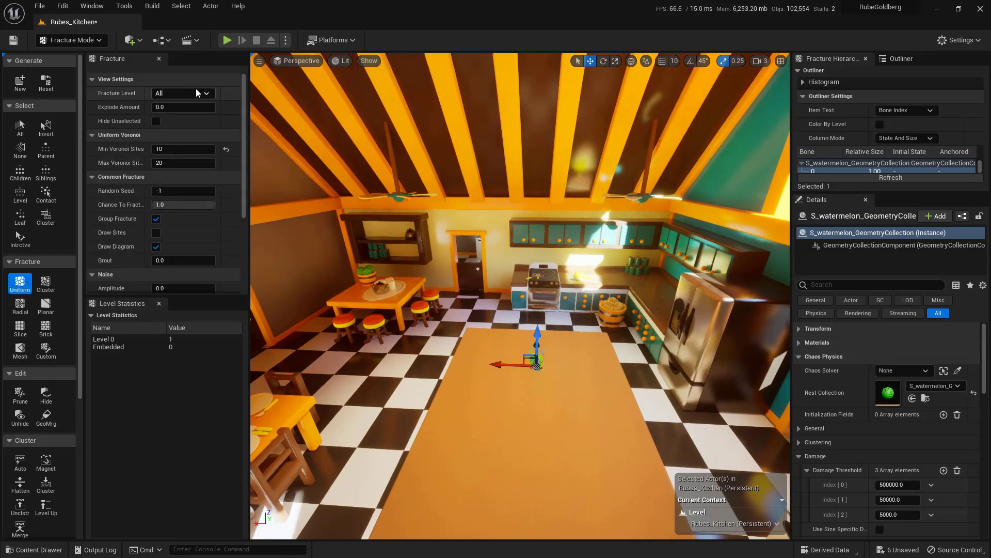
mouse_move(114, 58)
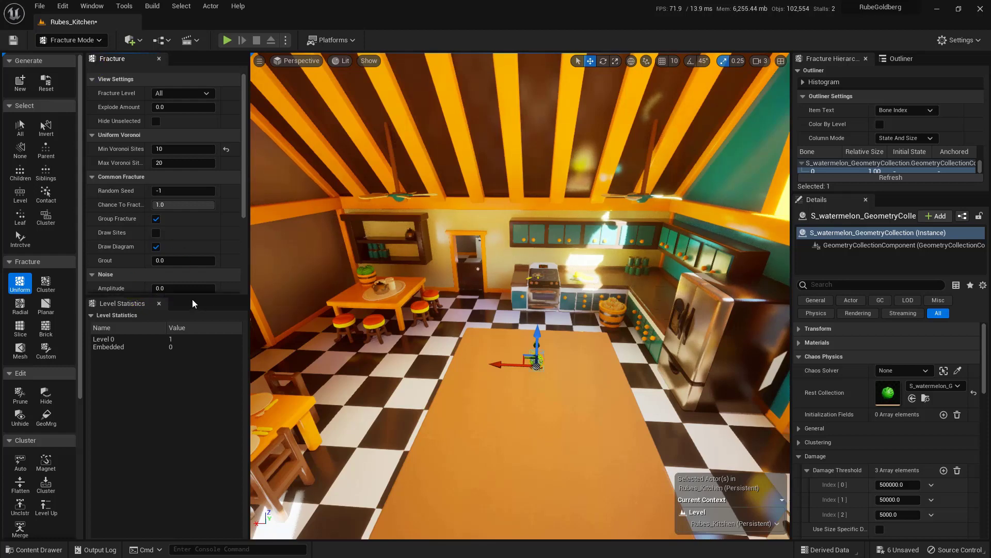
left_click(98, 274)
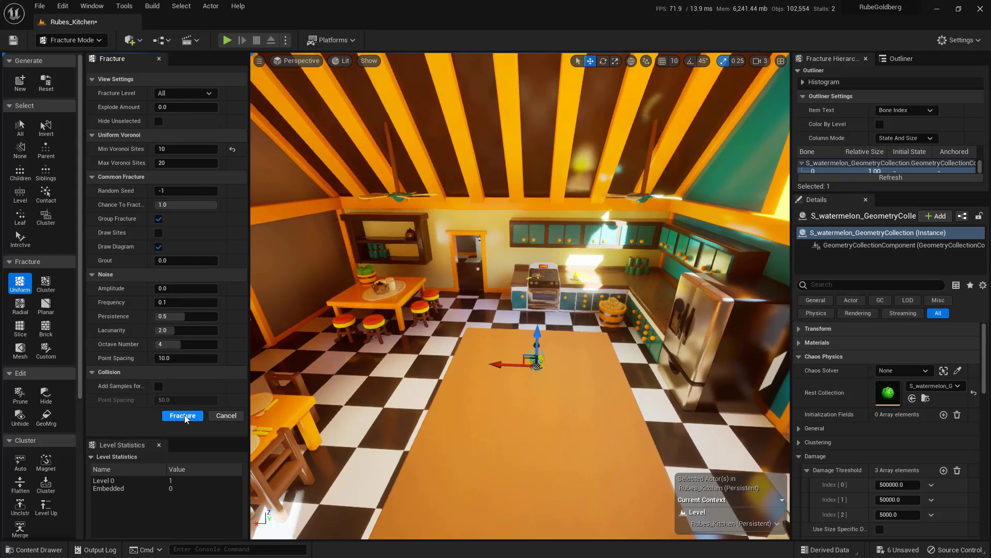
left_click(182, 415)
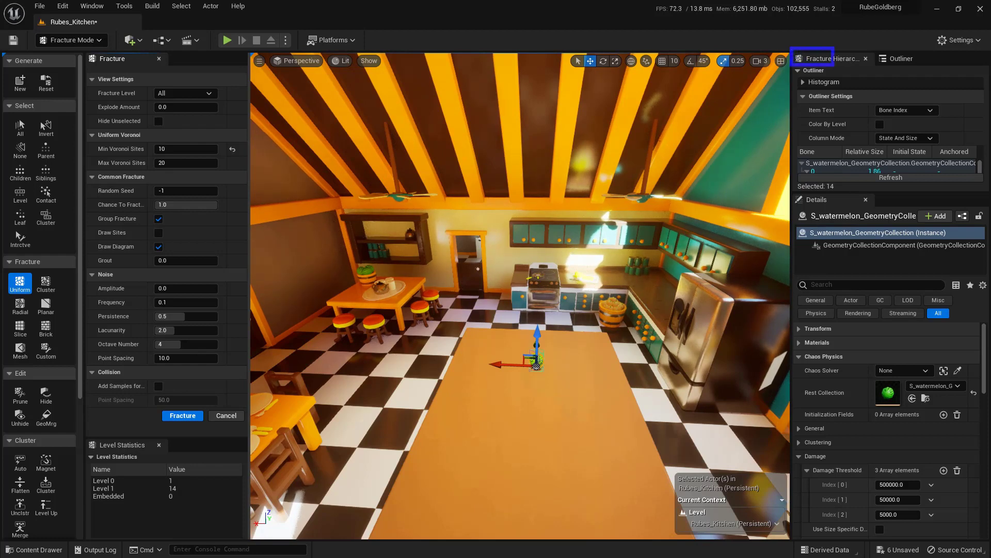
- Show the Fracture Hierarchy and select bone 14
left_click(830, 59)
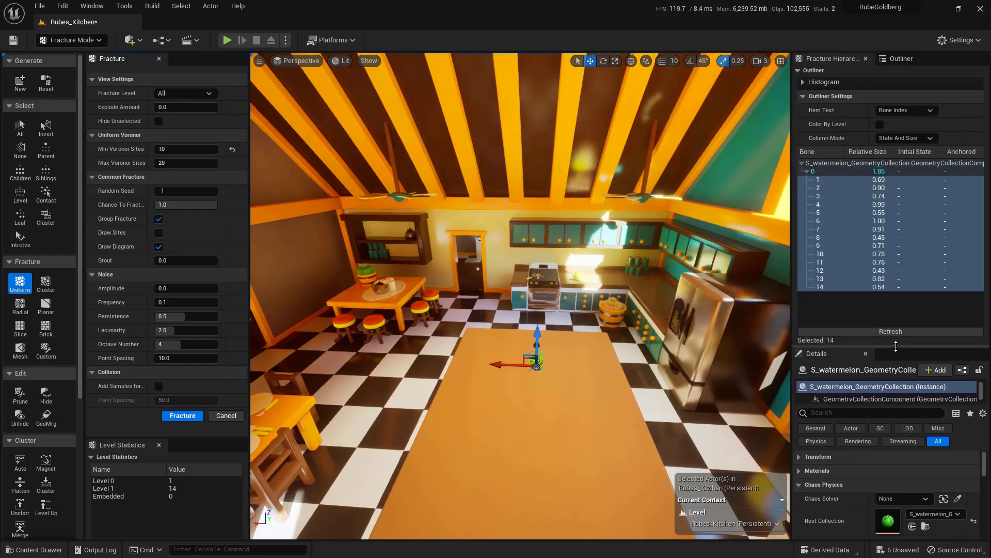
left_click(822, 287)
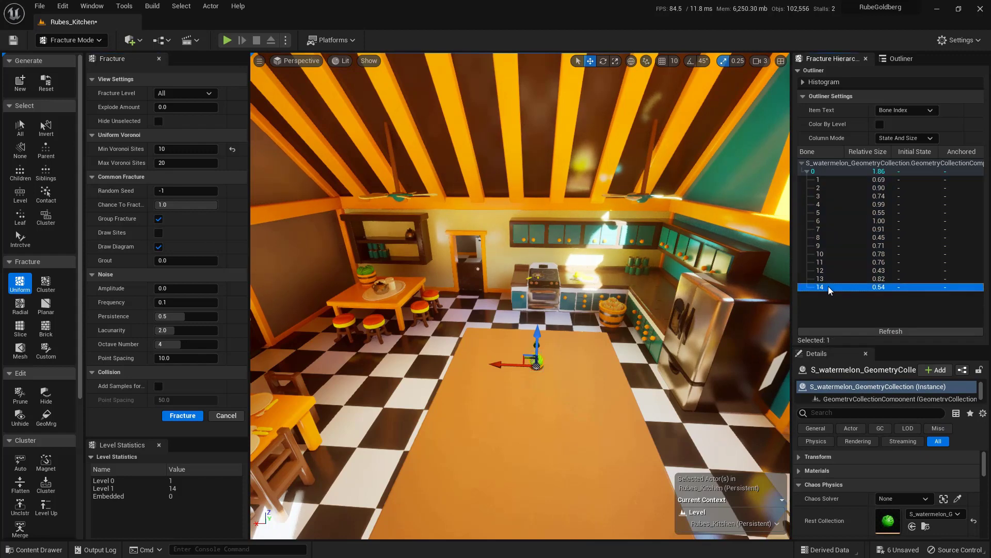
mouse_move(836, 306)
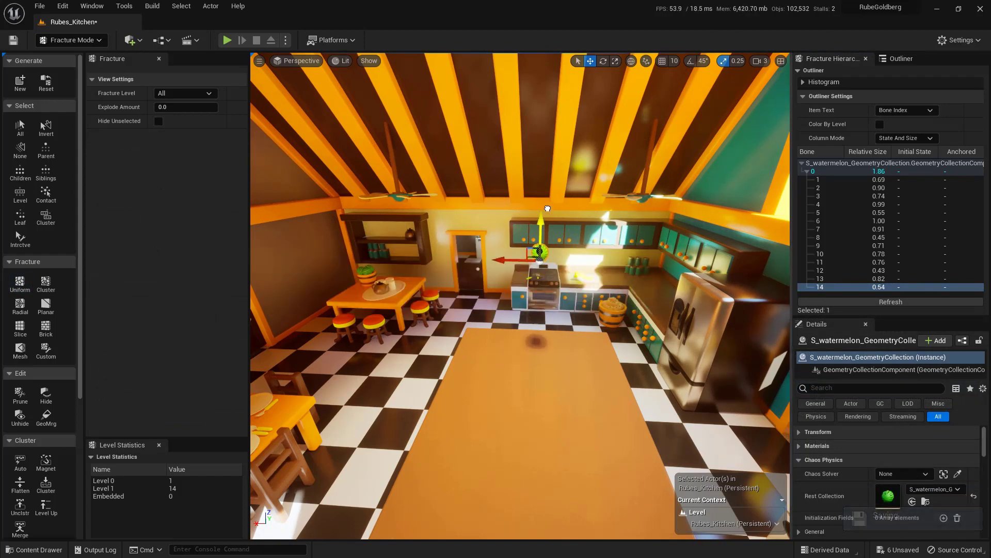
mouse_move(226, 40)
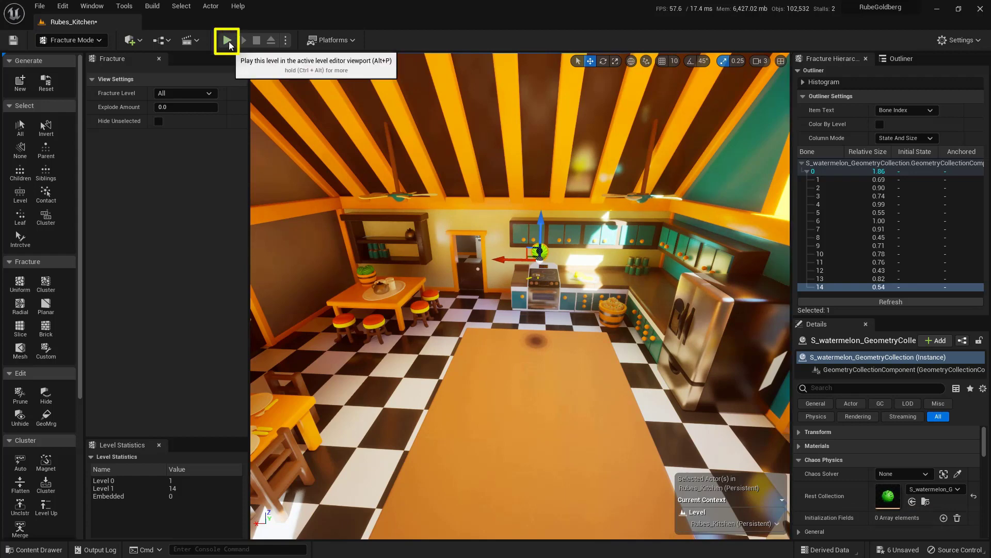
left_click(225, 40)
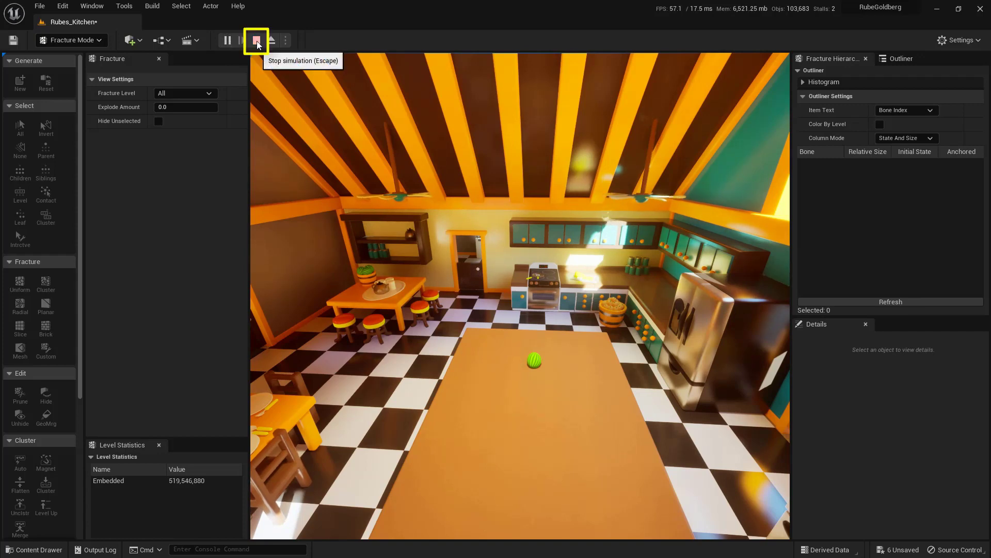
left_click(256, 40)
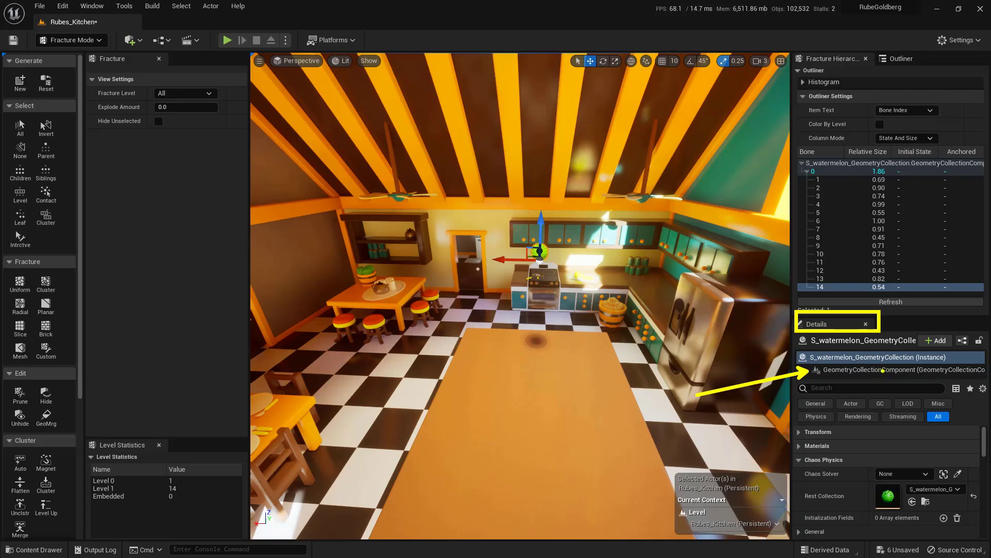
- Set Damage Threshold Index[0] to 1.0, then run and stop a Simulate test drop
left_click(904, 370)
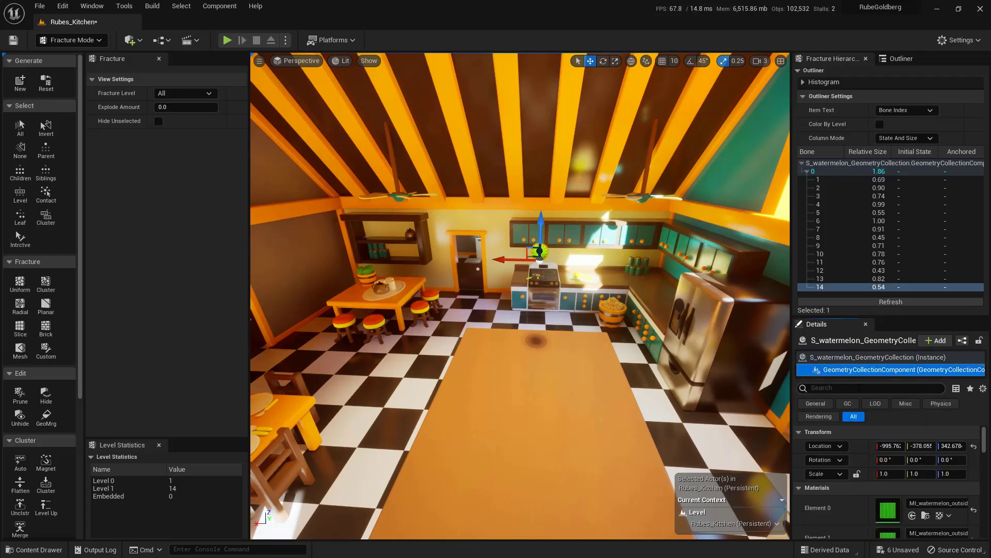
left_click(872, 387)
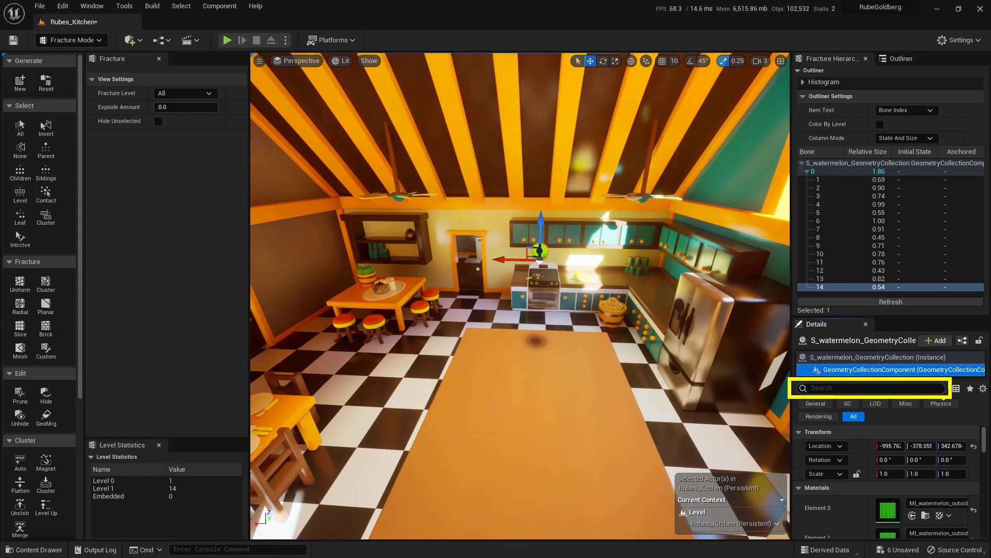
type("threshold")
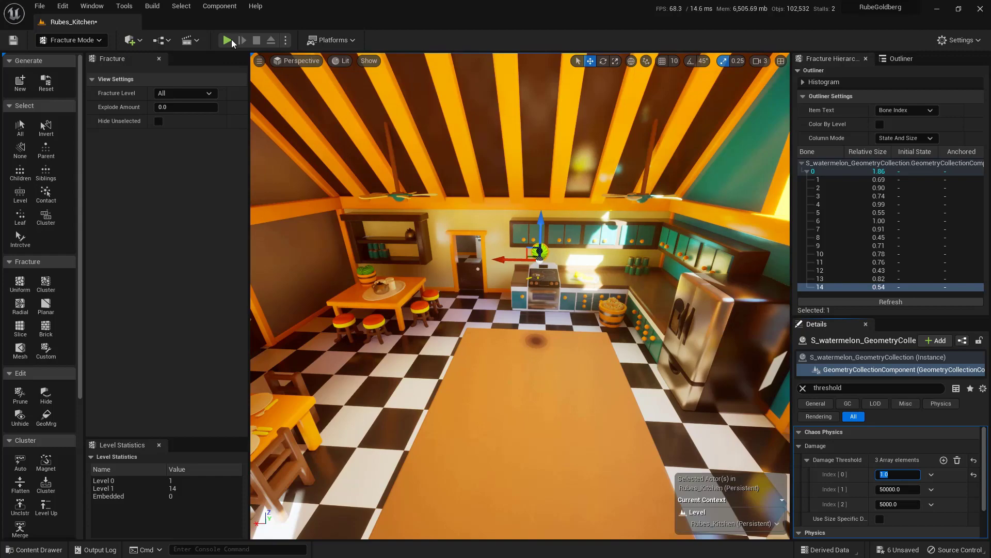
left_click(227, 40)
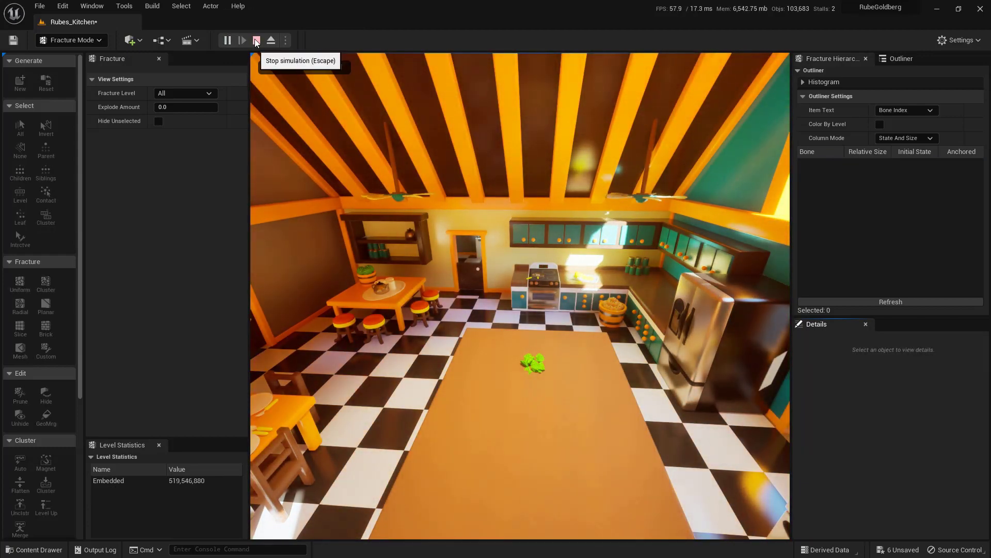
left_click(256, 40)
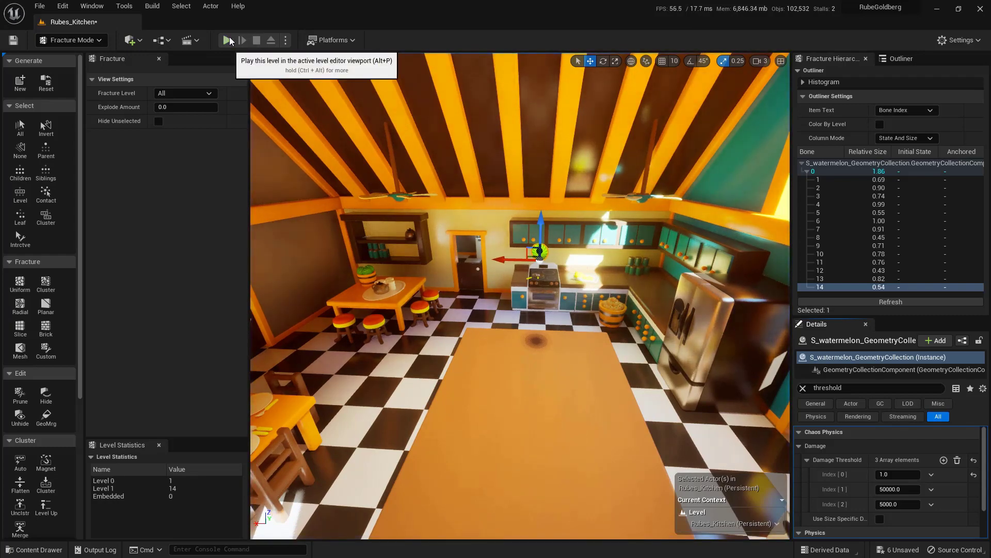
- Operate the Simulate toolbar control again and bring up the Content Drawer
left_click(228, 39)
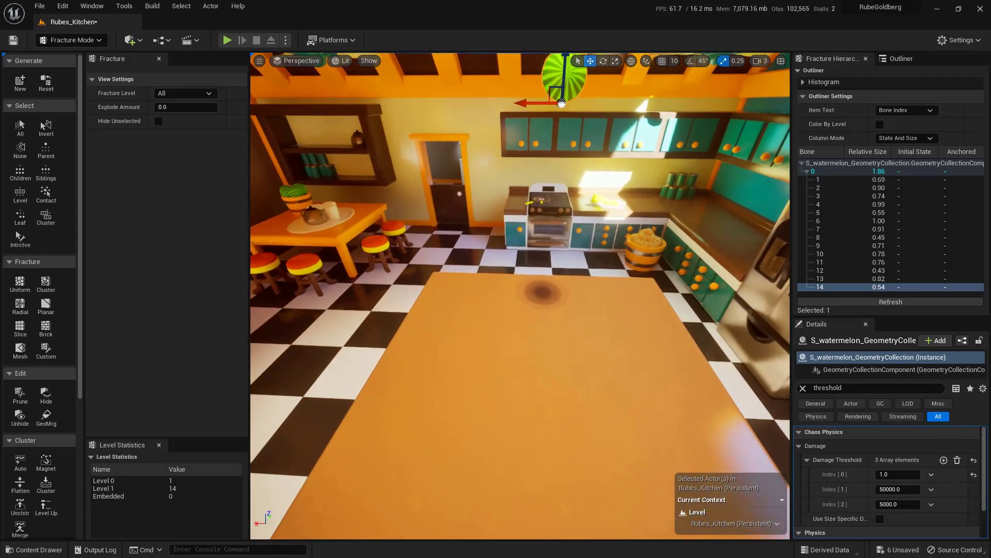
left_click(226, 39)
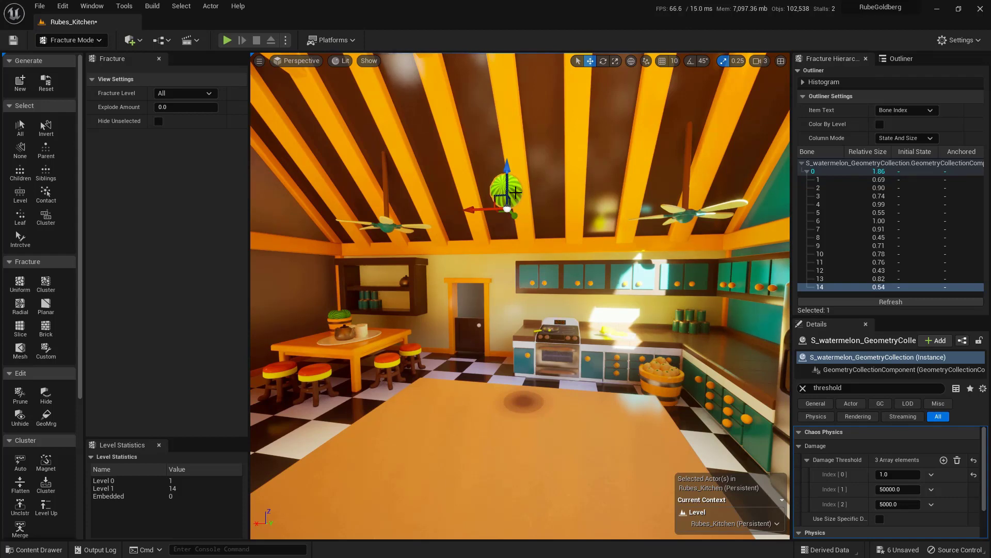
left_click(33, 549)
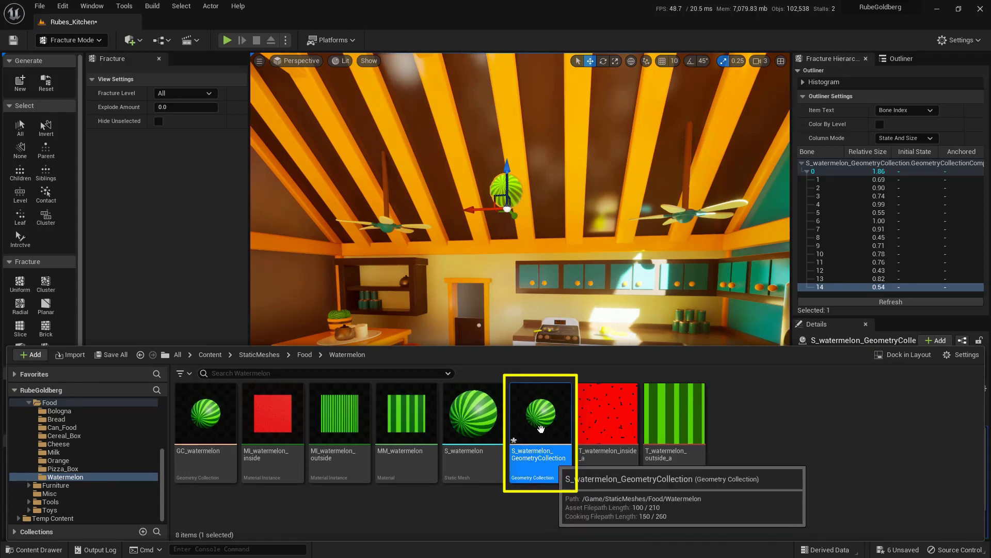
- Open S_watermelon_GeometryCollection and dock its asset editor beside the kitchen level
double_click(539, 414)
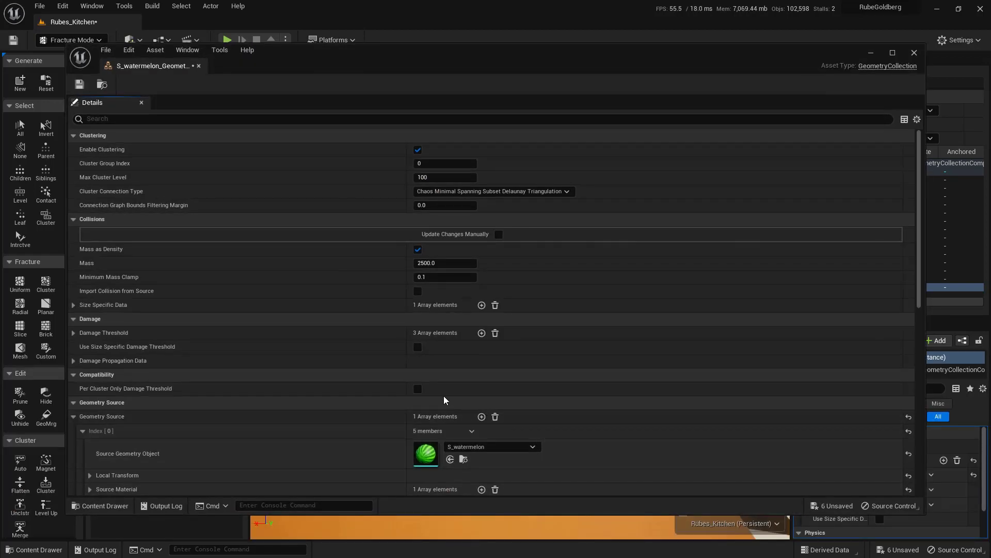
mouse_move(157, 66)
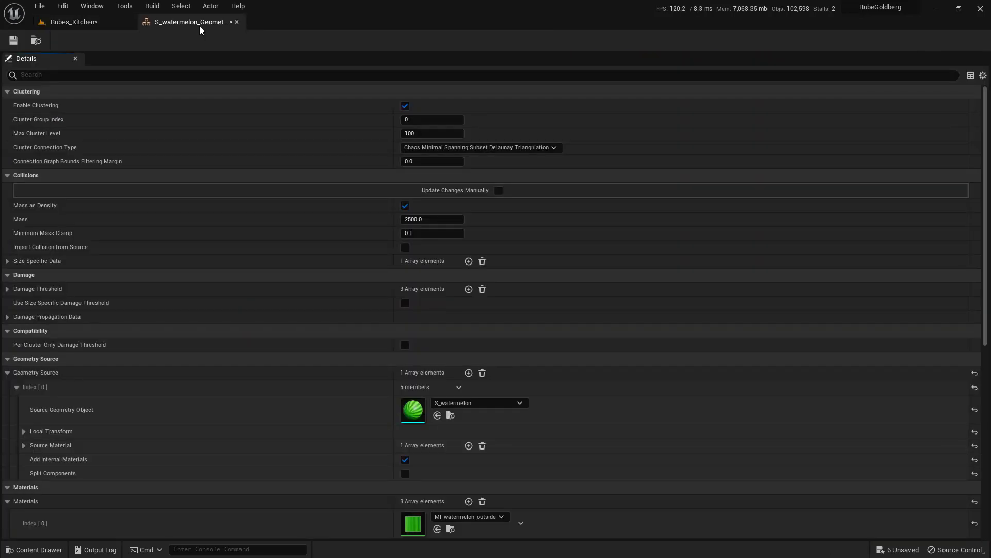
left_click(189, 22)
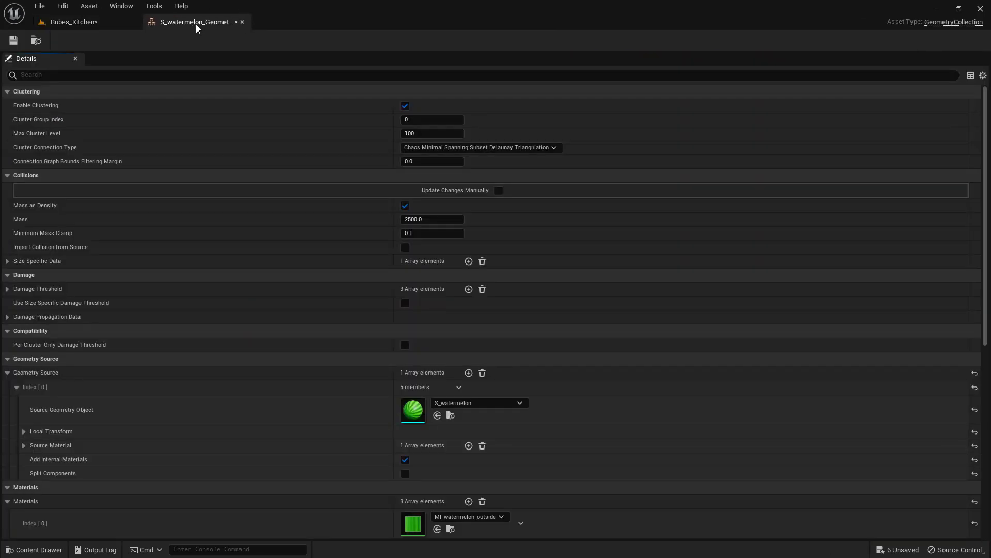
mouse_move(196, 22)
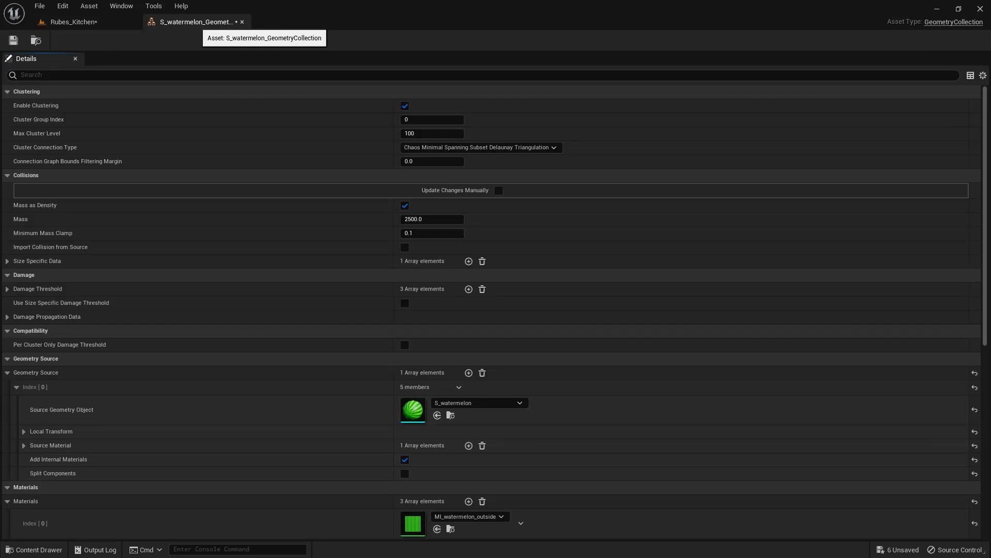
- Filter Details by 'materials', set Materials Index 1 to MI_watermelon_inside, and save the asset
left_click(66, 75)
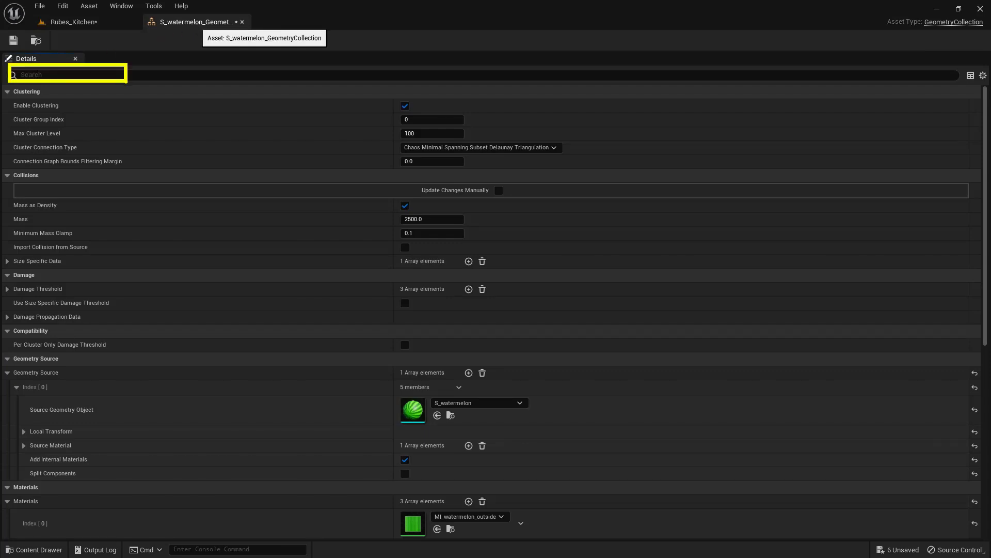
type("materials")
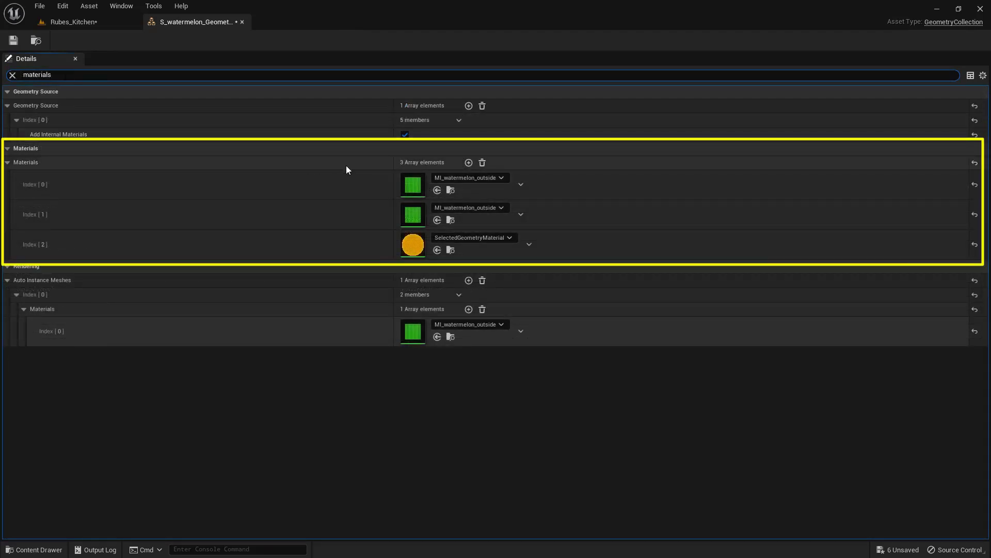
mouse_move(429, 155)
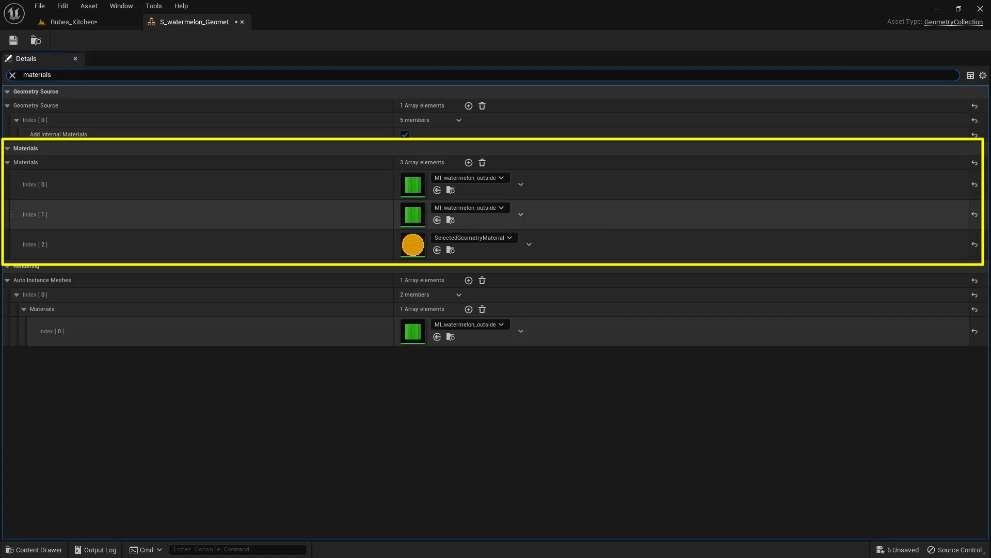
left_click(35, 213)
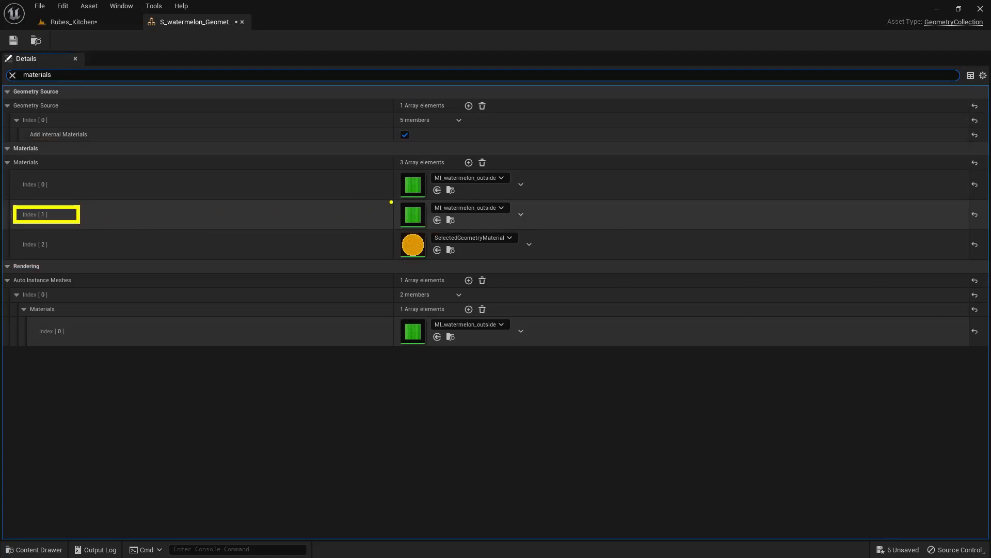
left_click(468, 214)
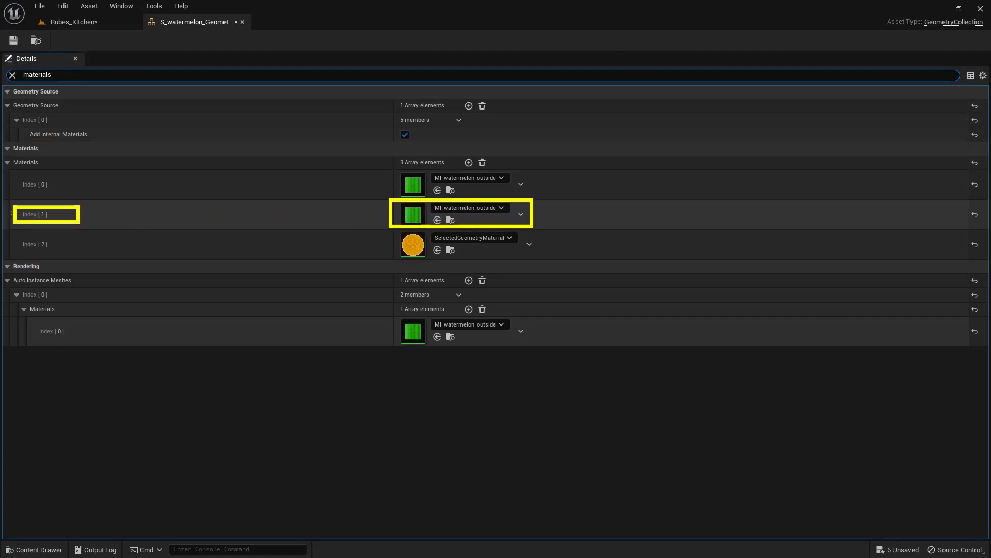
left_click(501, 207)
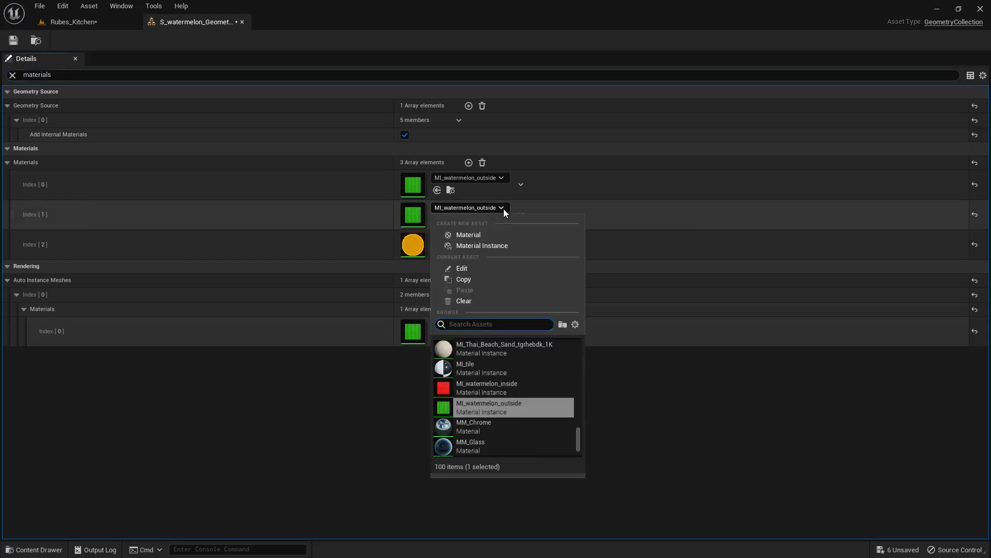
mouse_move(487, 384)
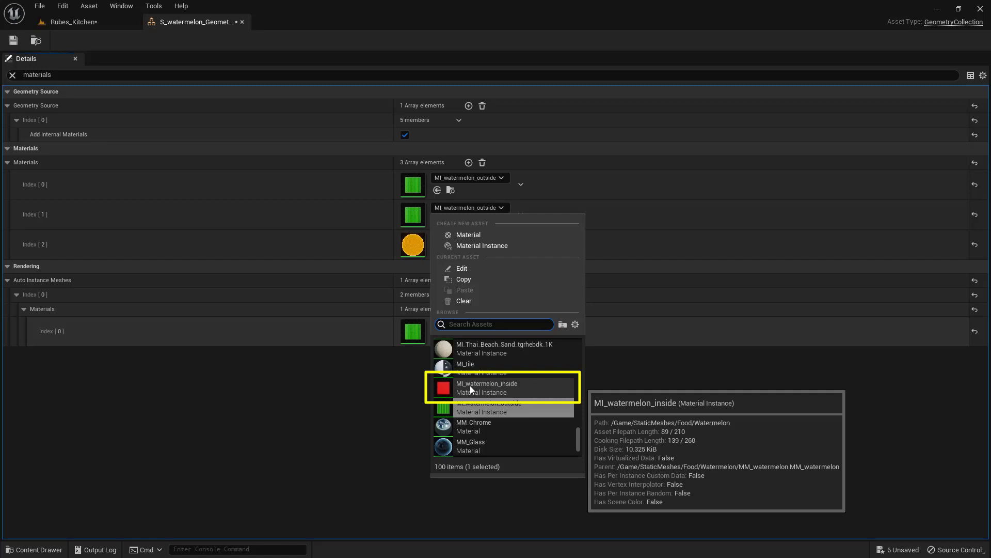
left_click(487, 383)
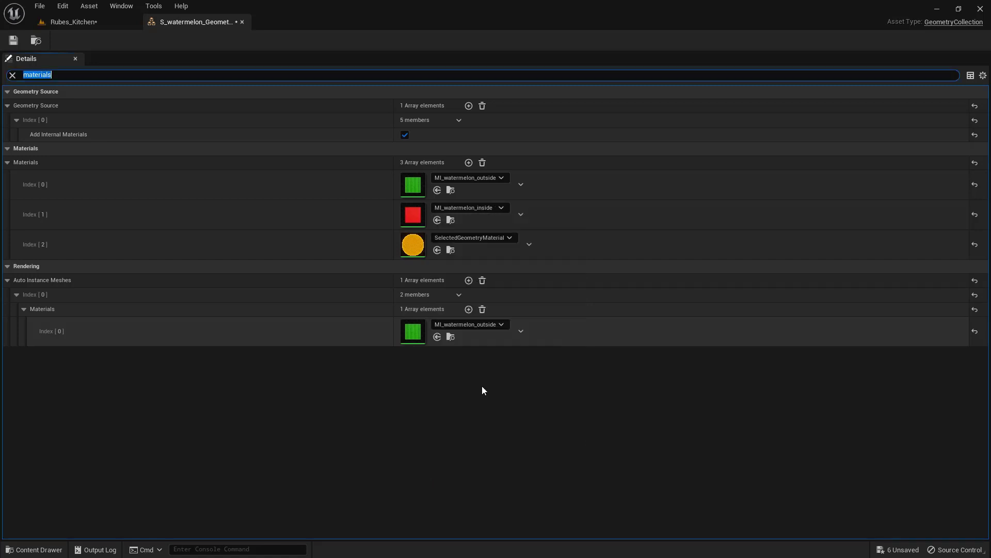
mouse_move(73, 213)
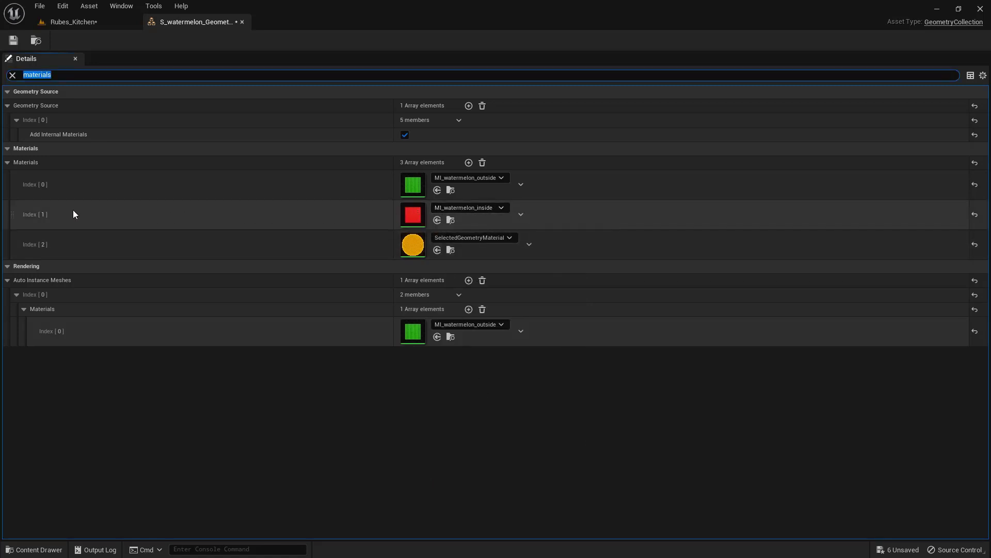
mouse_move(413, 213)
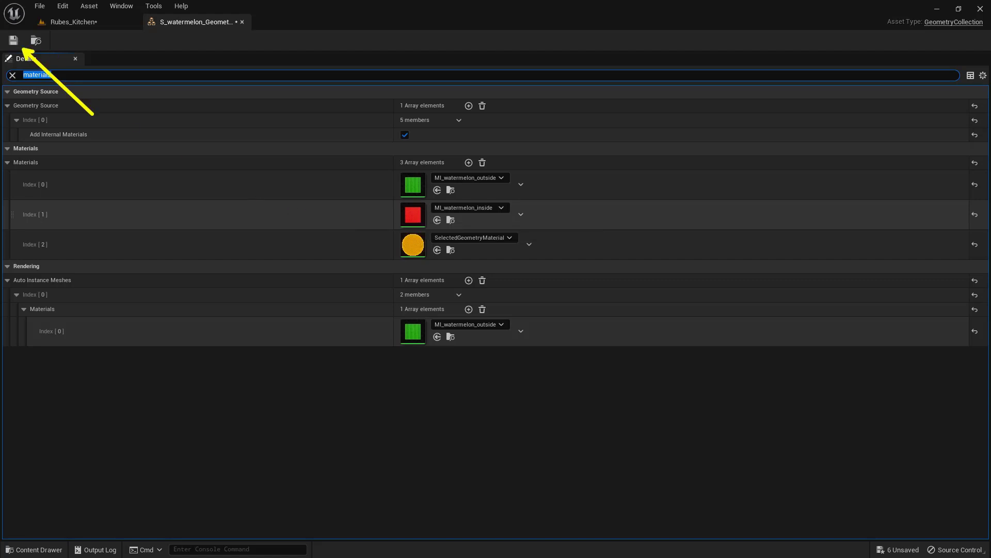
left_click(14, 41)
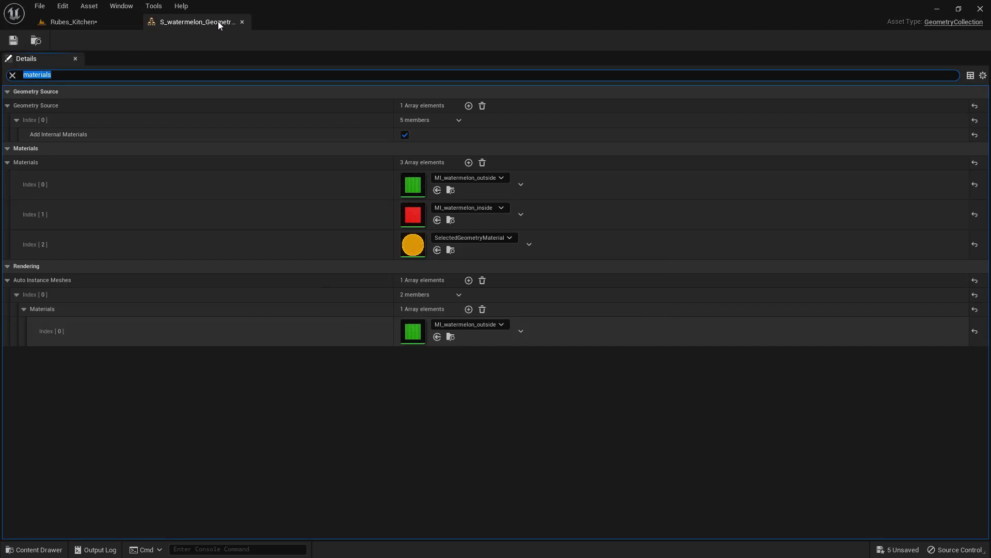
mouse_move(242, 22)
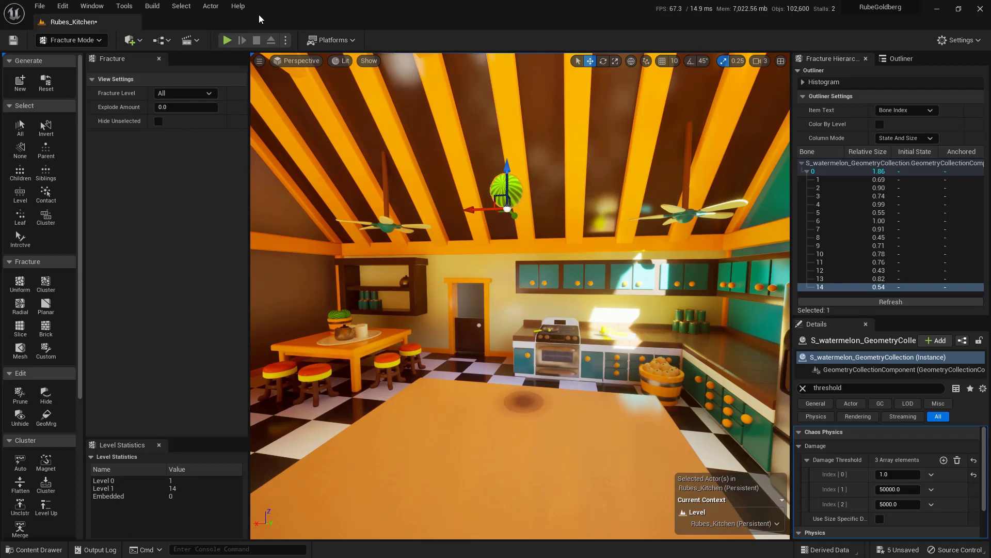
mouse_move(227, 40)
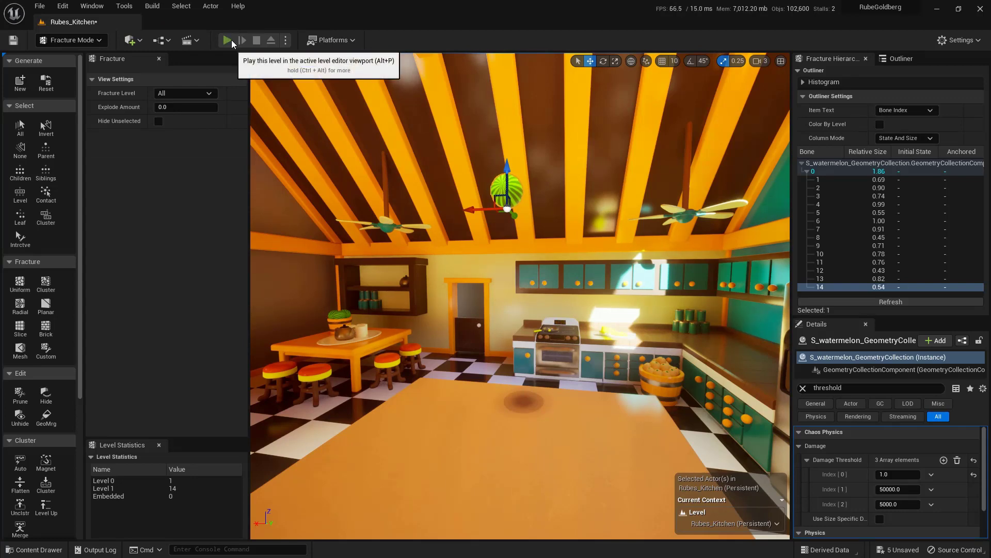
- Simulate the Rubes_Kitchen level to watch the watermelon fall and shatter
left_click(226, 40)
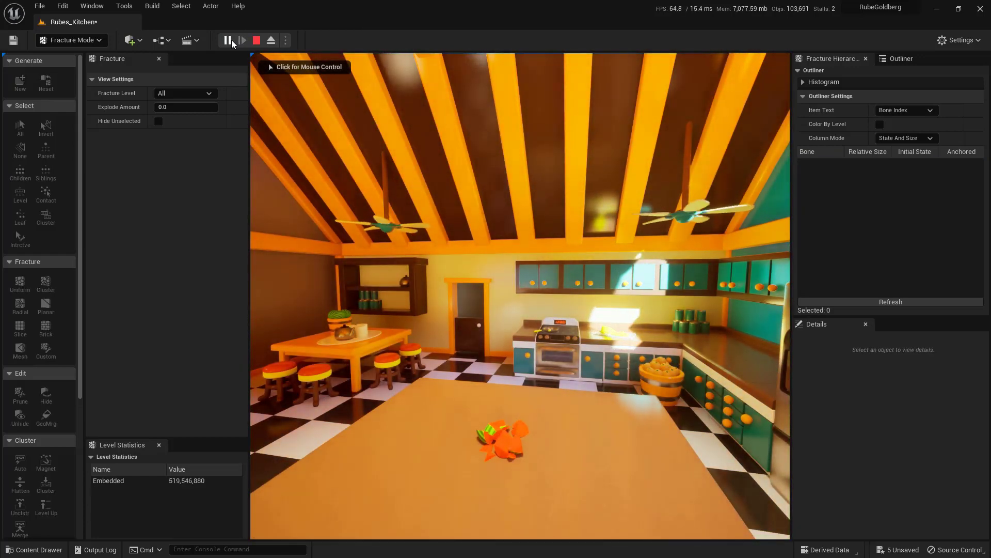